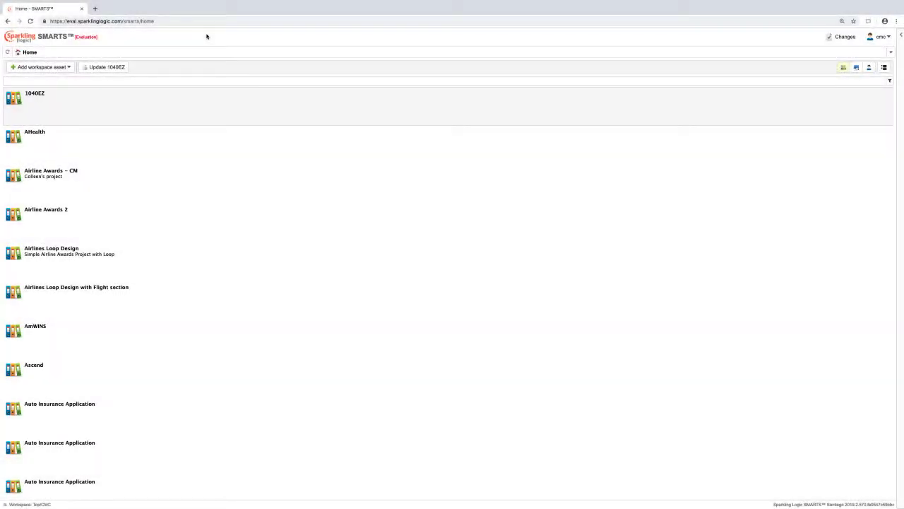
mouse_move(195, 182)
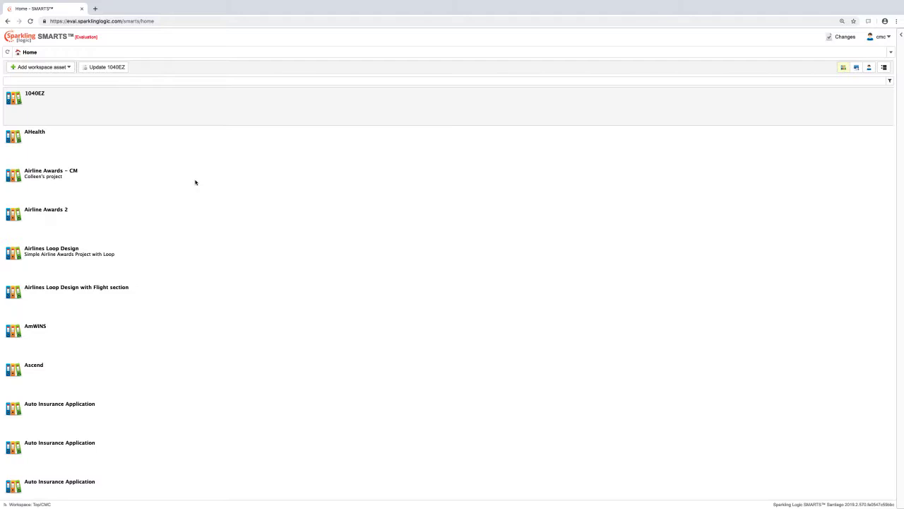
mouse_move(195, 205)
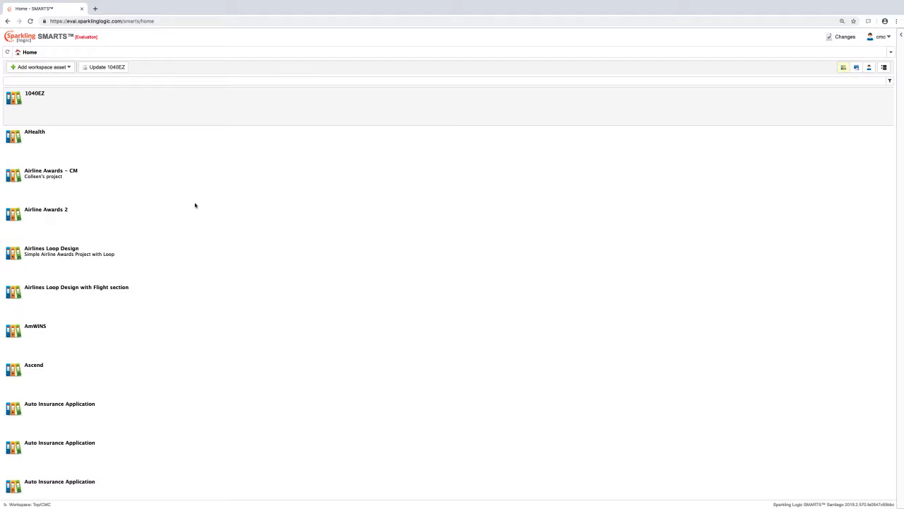
mouse_move(151, 164)
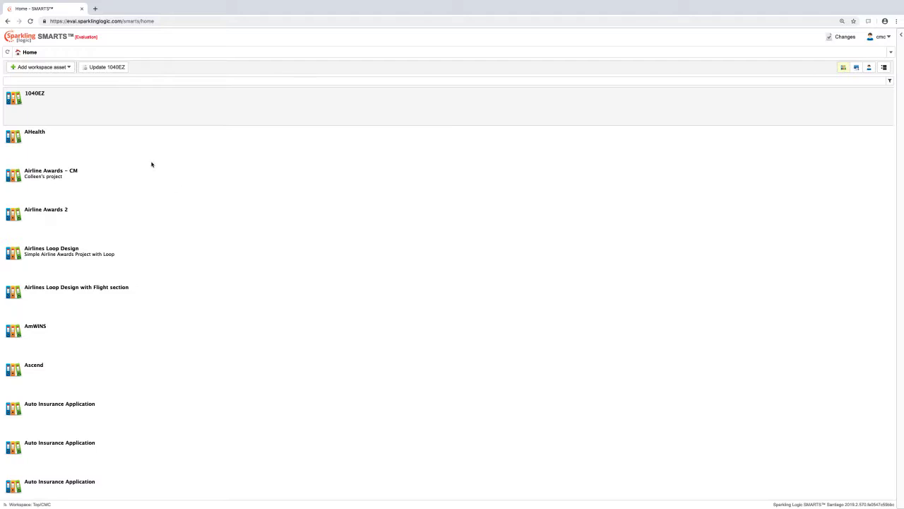
Add a Project asset and enter 'Auto Quote Example' as its name.
click(40, 66)
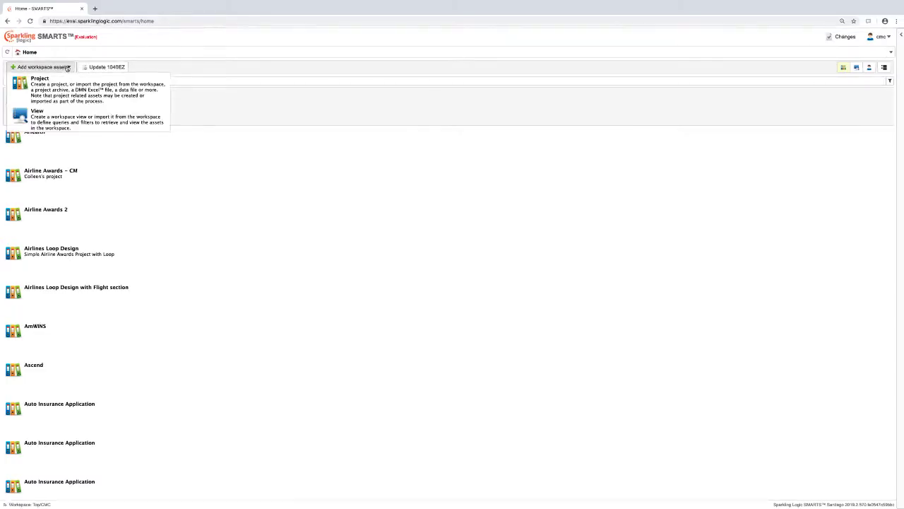
click(41, 78)
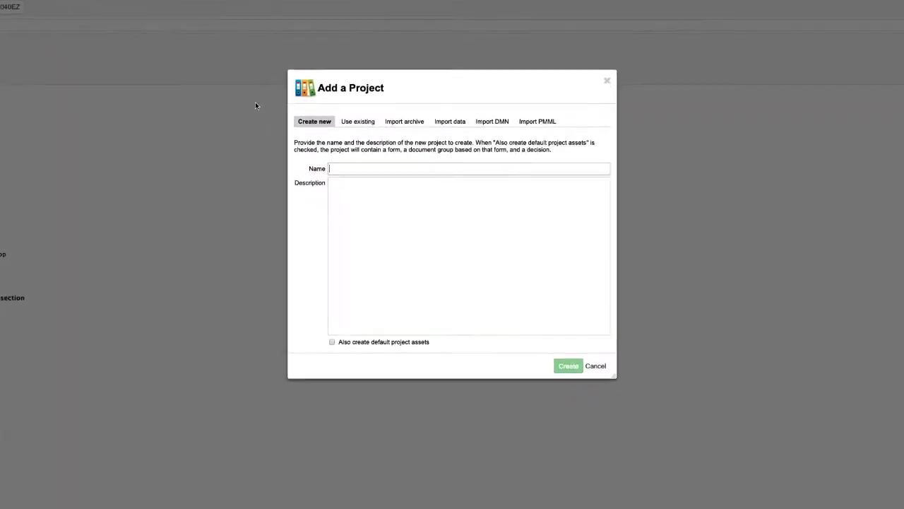
text(A)
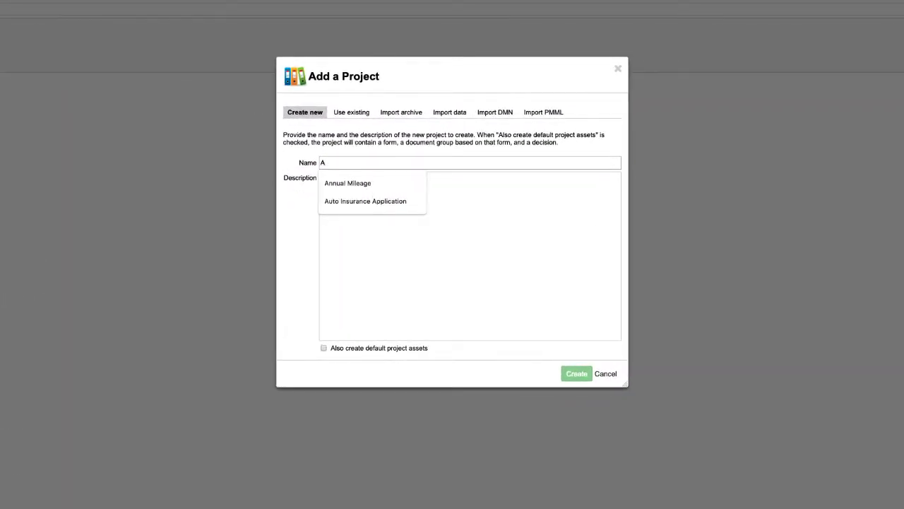
text(Auto Q)
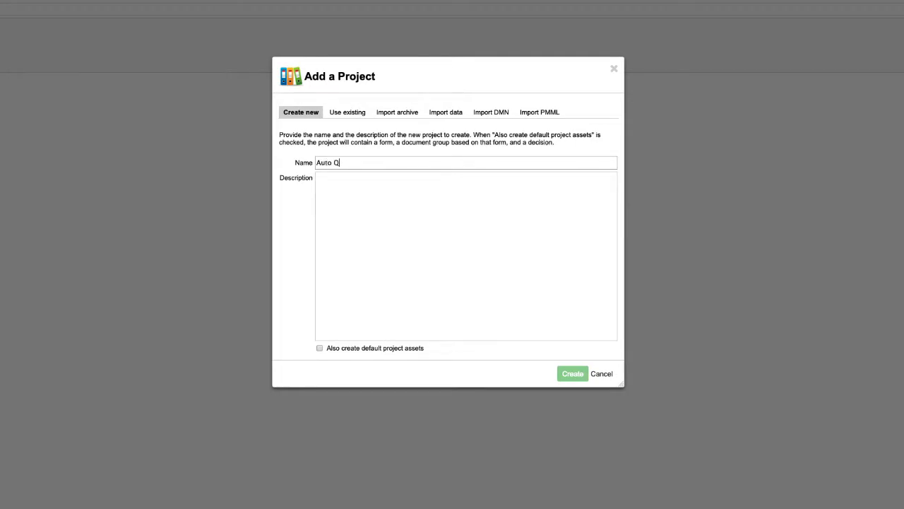
text(uote Example)
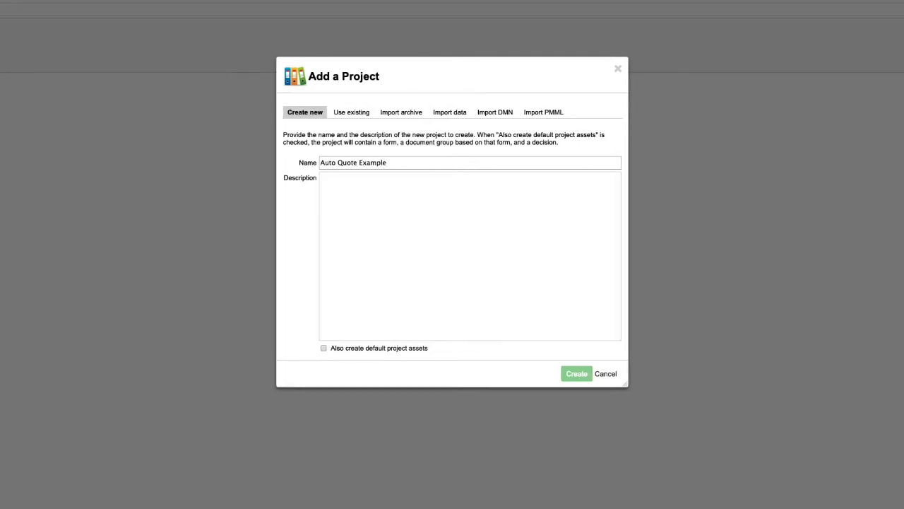
Build the project from data, selecting Auto Insurance Application.json as the data file.
click(450, 111)
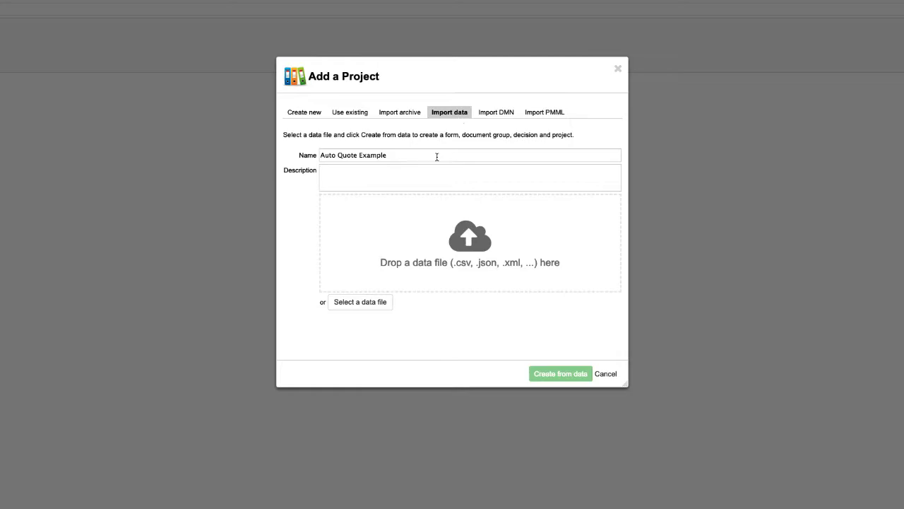
click(359, 302)
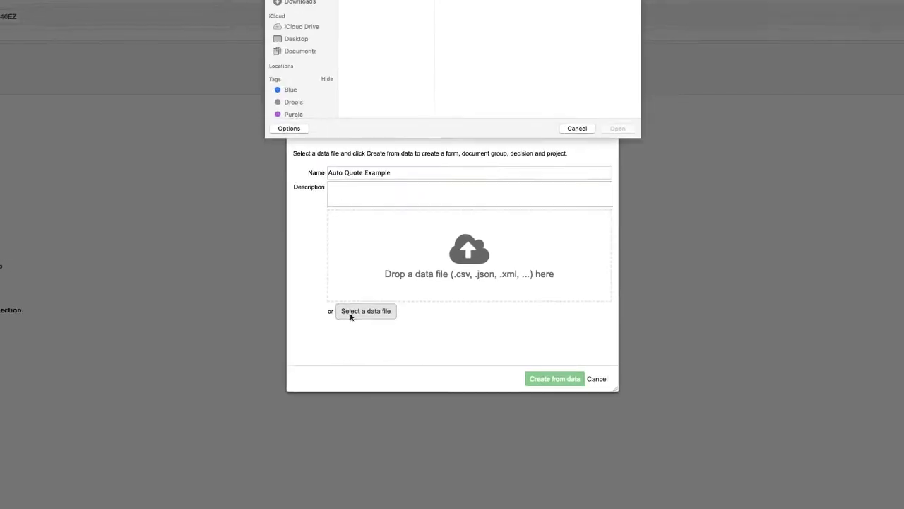
click(365, 311)
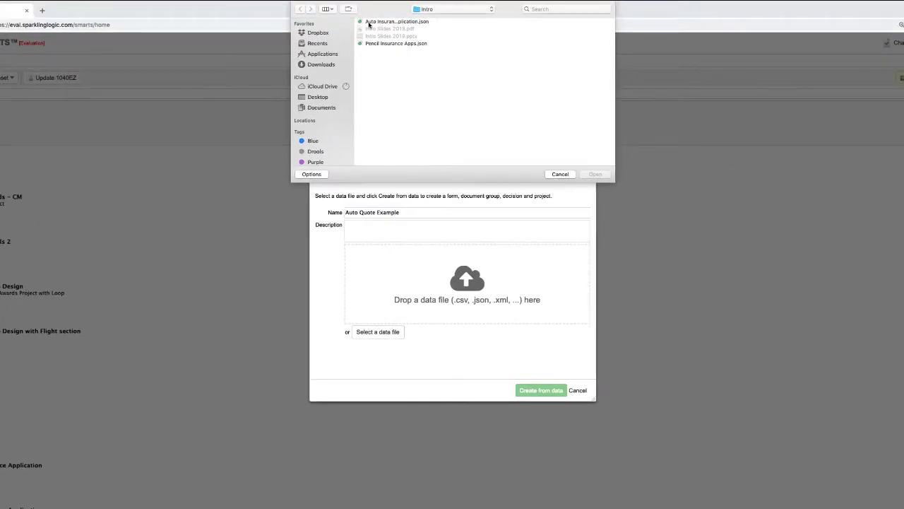
click(395, 21)
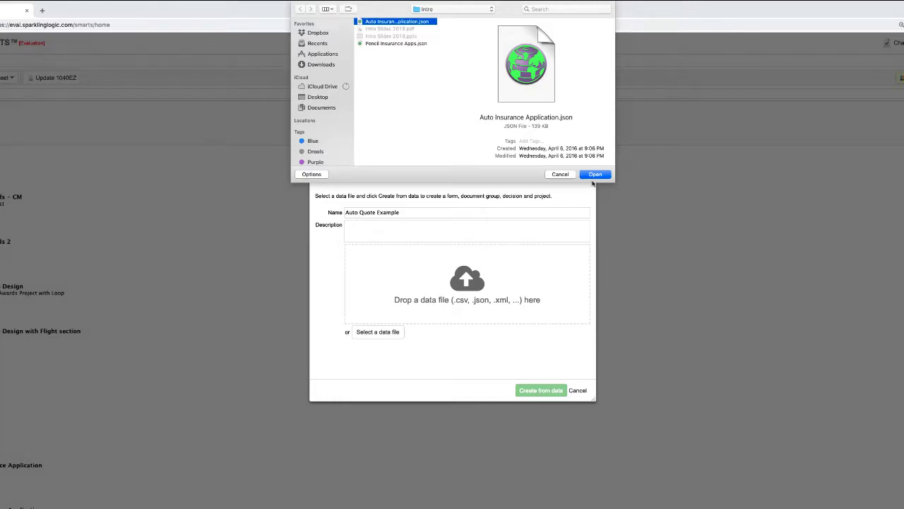
click(595, 174)
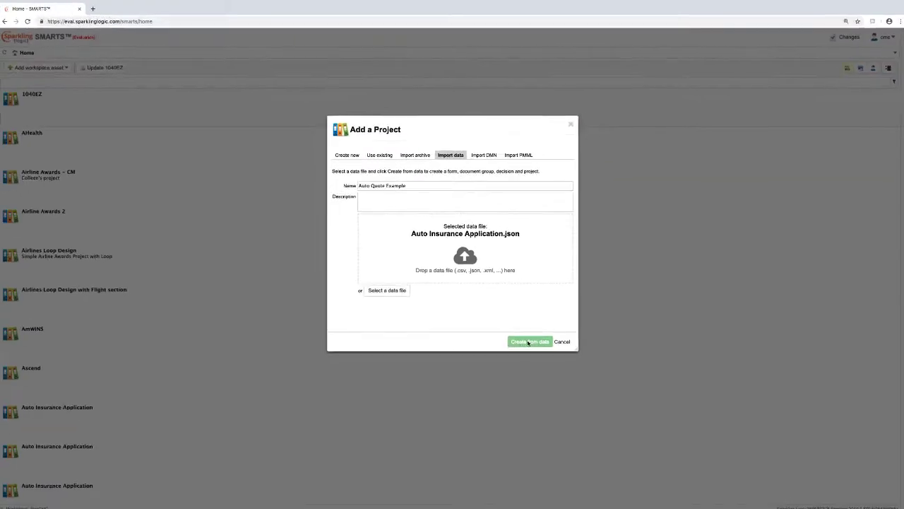
Create the project from the selected data and accept the generated Update Form fields.
click(529, 341)
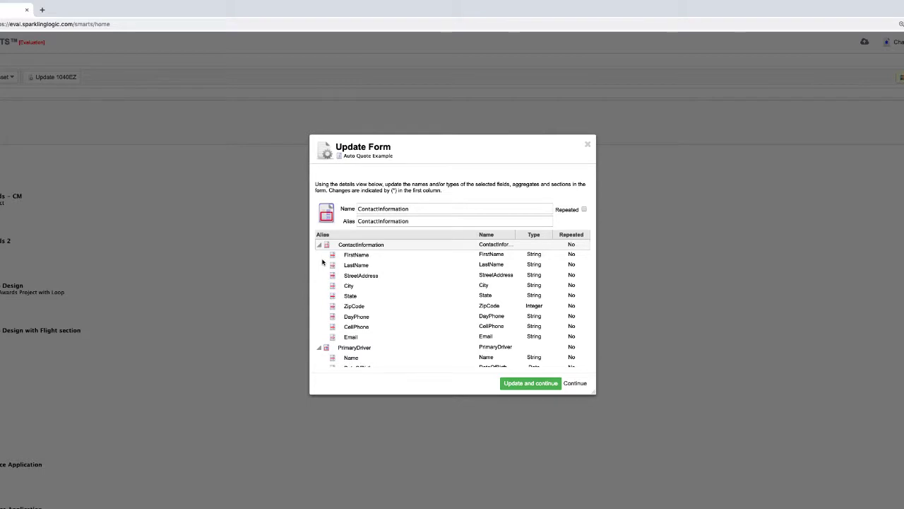
mouse_move(395, 287)
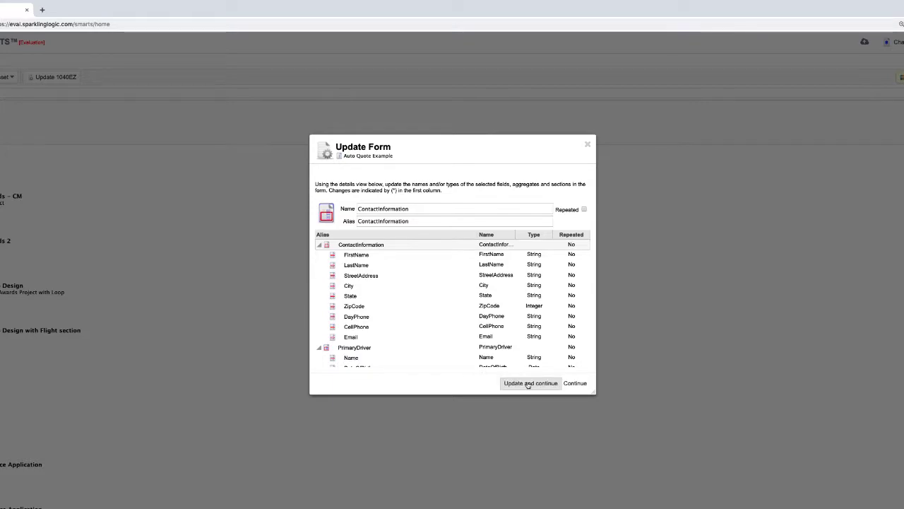
click(530, 383)
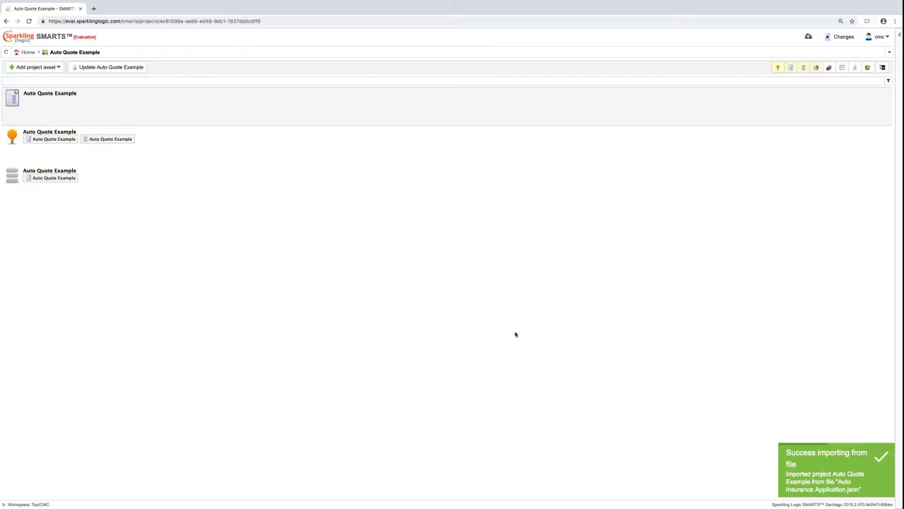
mouse_move(423, 283)
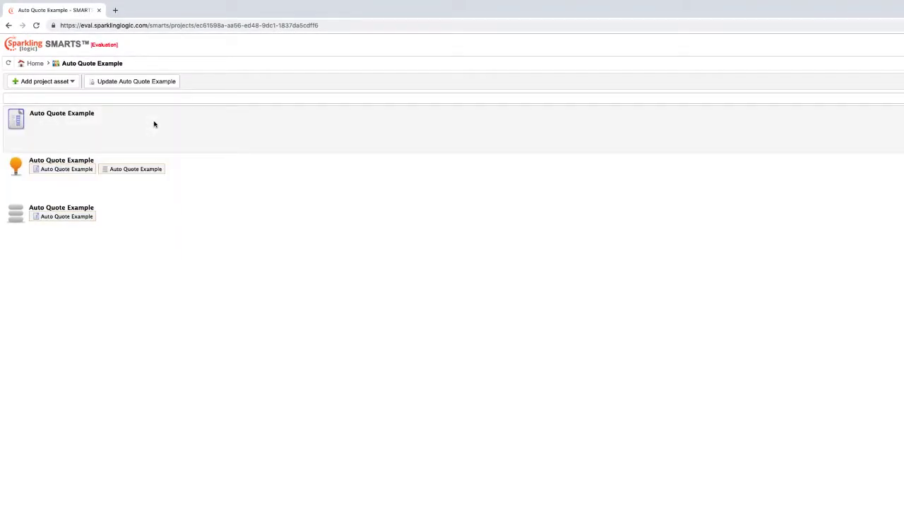
mouse_move(155, 182)
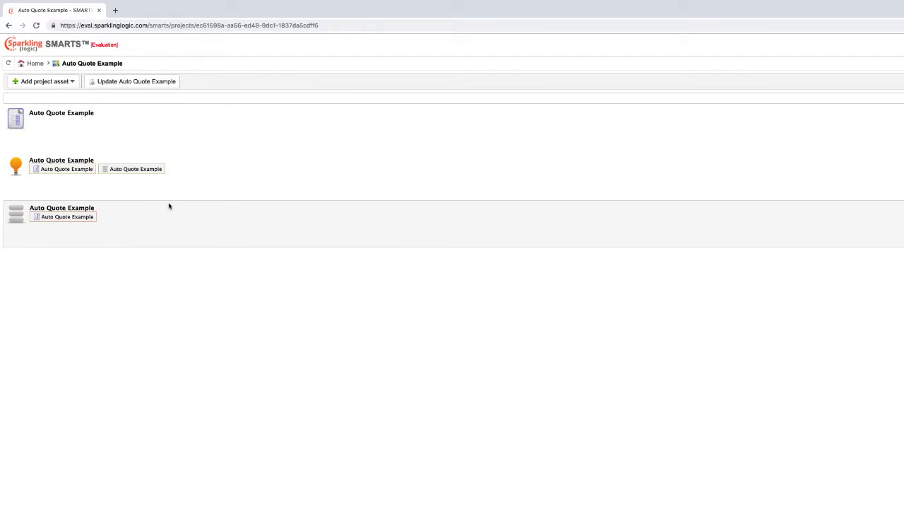
mouse_move(61, 160)
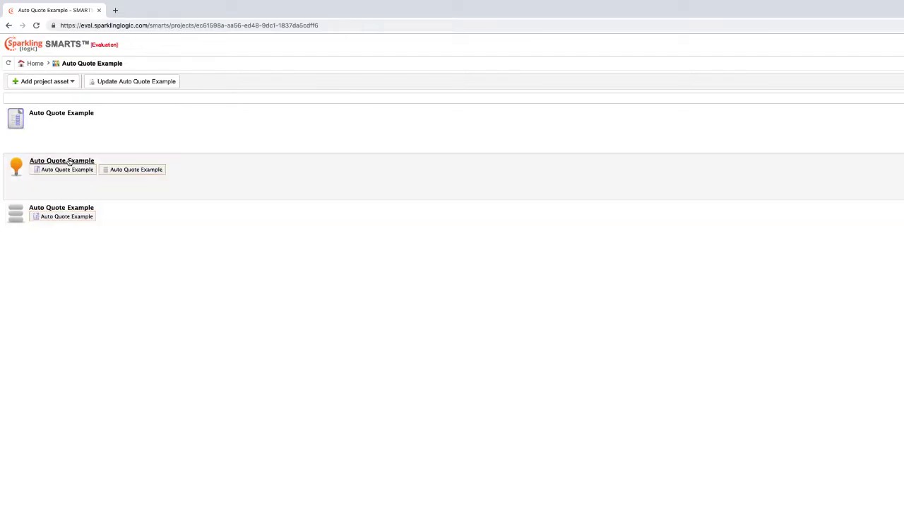
Open the Auto Quote Example decision and its document group chooser.
click(62, 161)
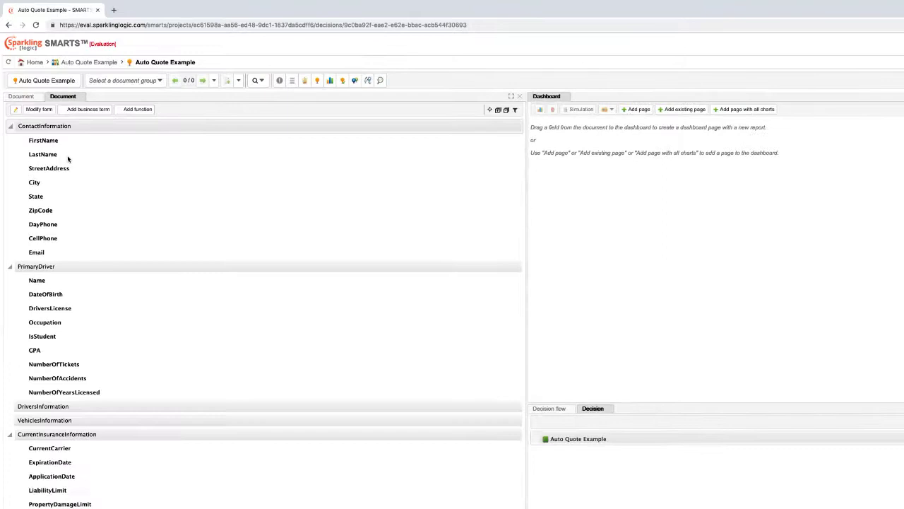
click(578, 439)
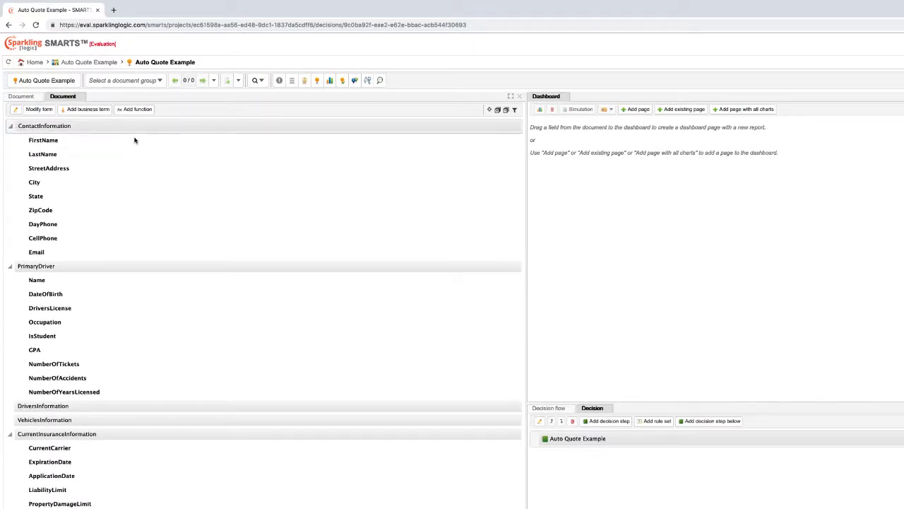
mouse_move(161, 137)
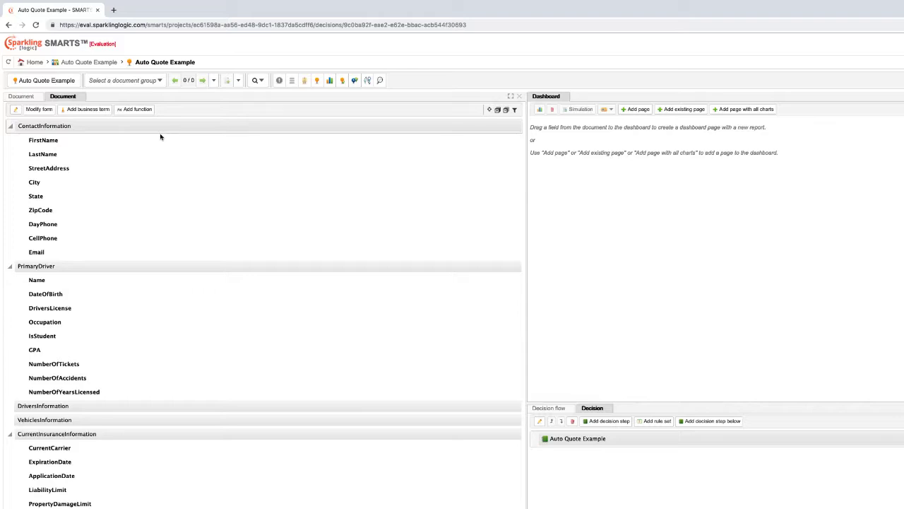
click(128, 80)
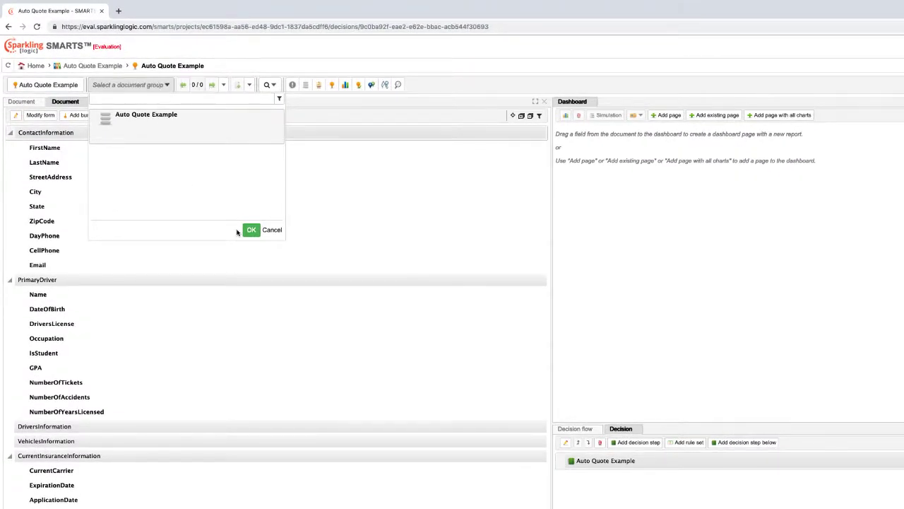
Load the Auto Quote Example group, step through records, then return to record 1 of 100.
click(251, 230)
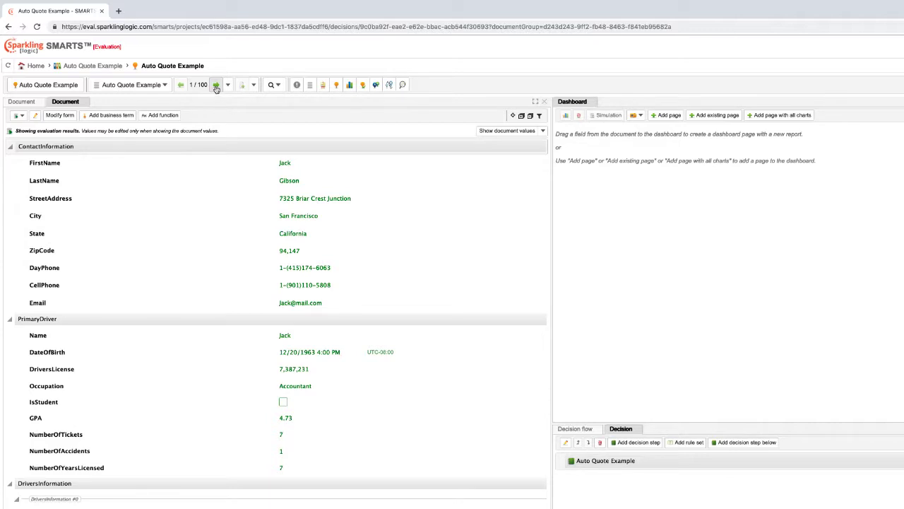
click(216, 85)
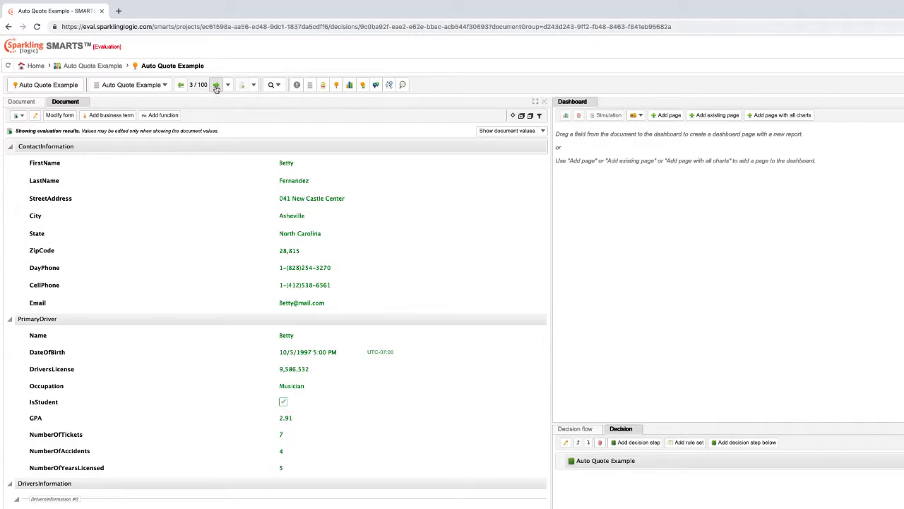
click(215, 84)
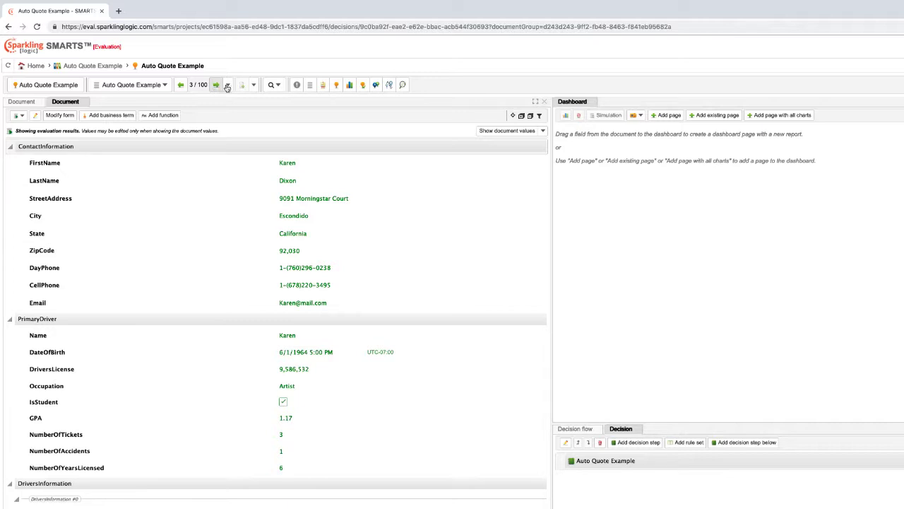
click(228, 85)
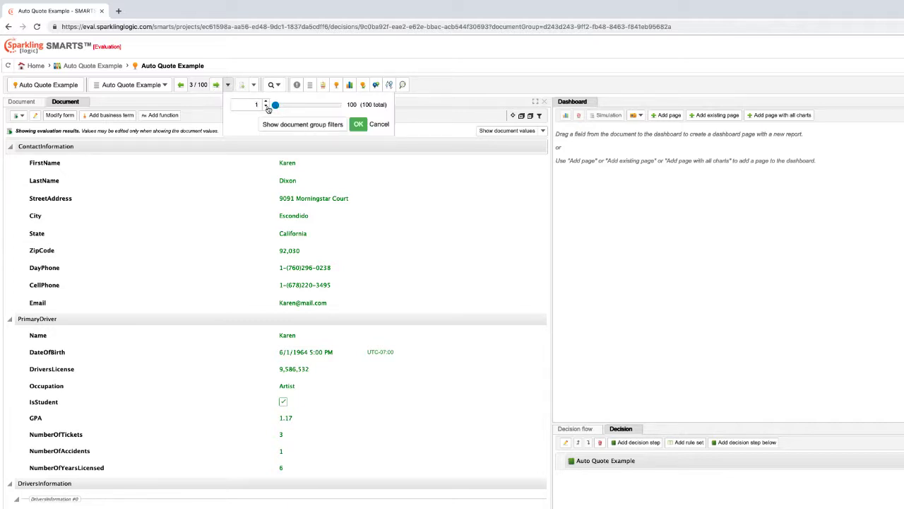
click(359, 125)
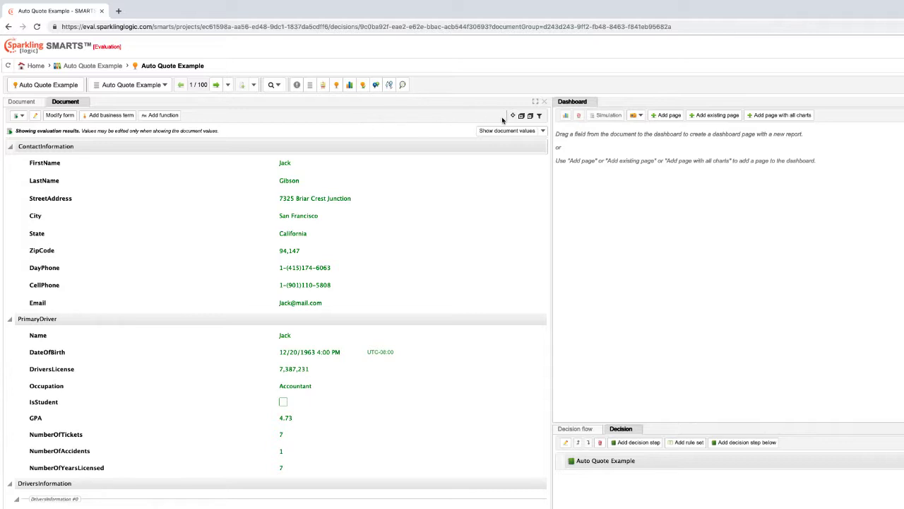
Expand PrimaryDriver, DriversInformation and VehiclesInformation, ending on vehicle #0 (1970 Cadillac Sedan).
click(10, 147)
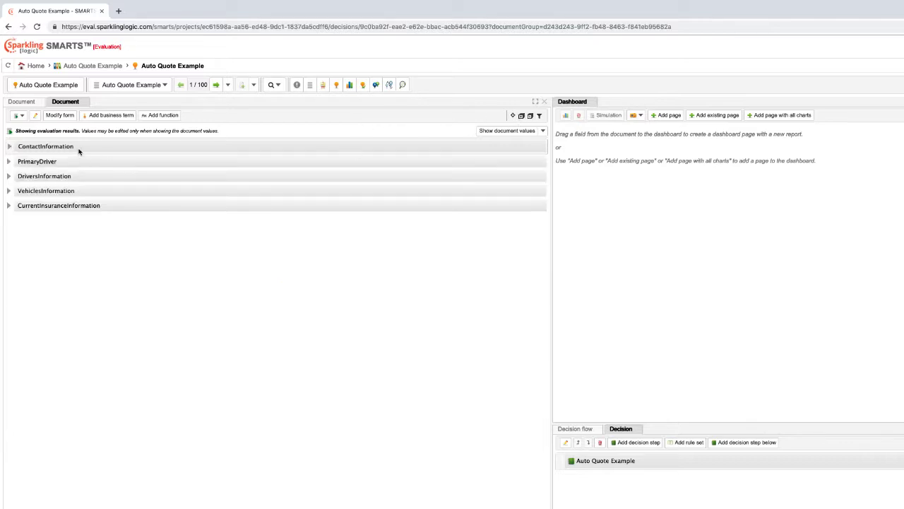
mouse_move(59, 205)
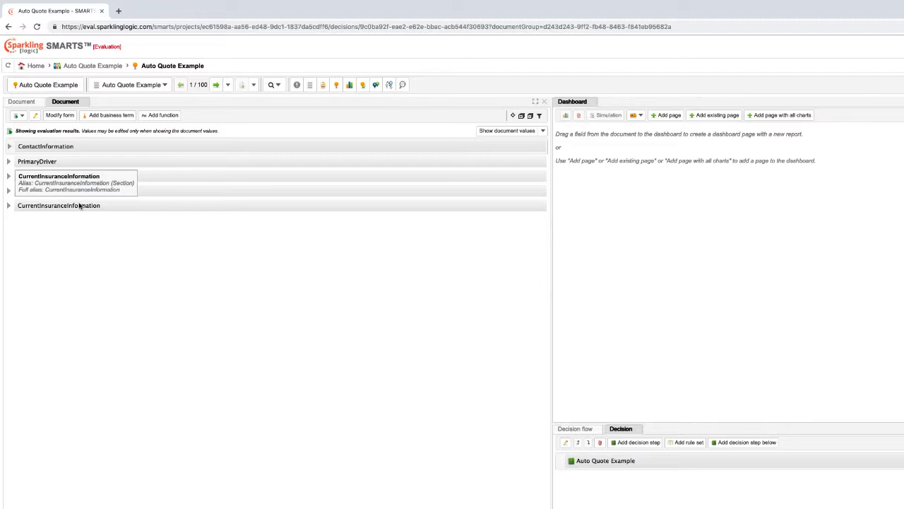
click(10, 147)
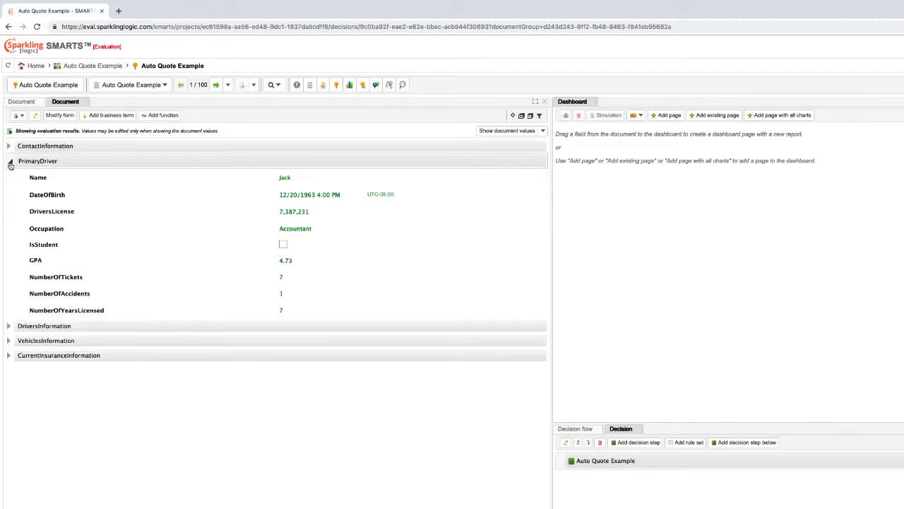
click(9, 160)
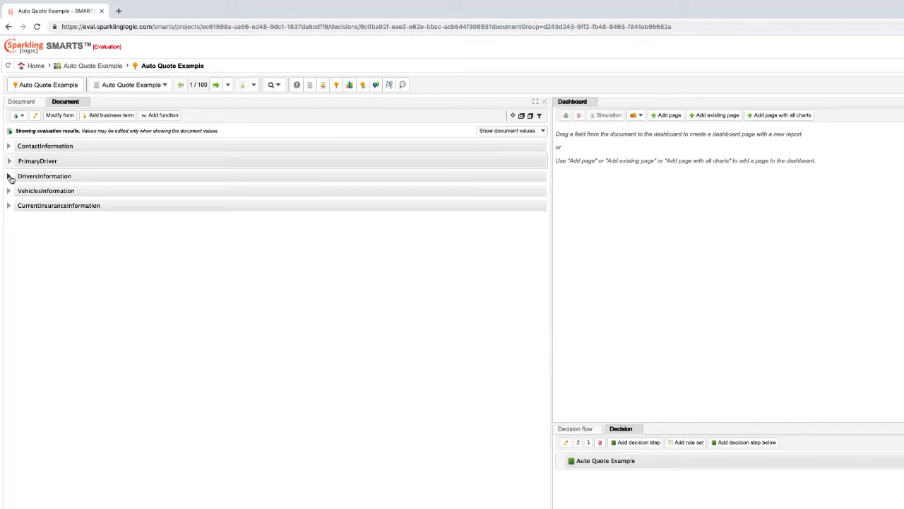
click(8, 175)
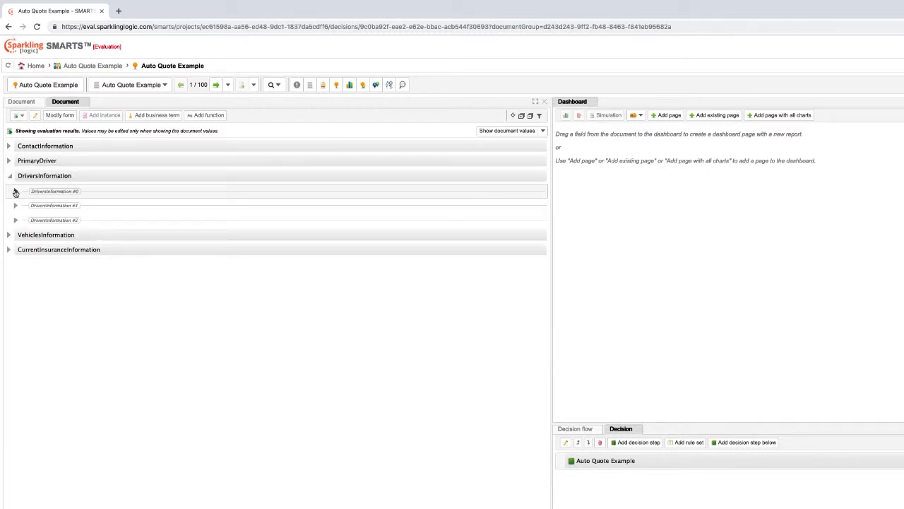
click(15, 191)
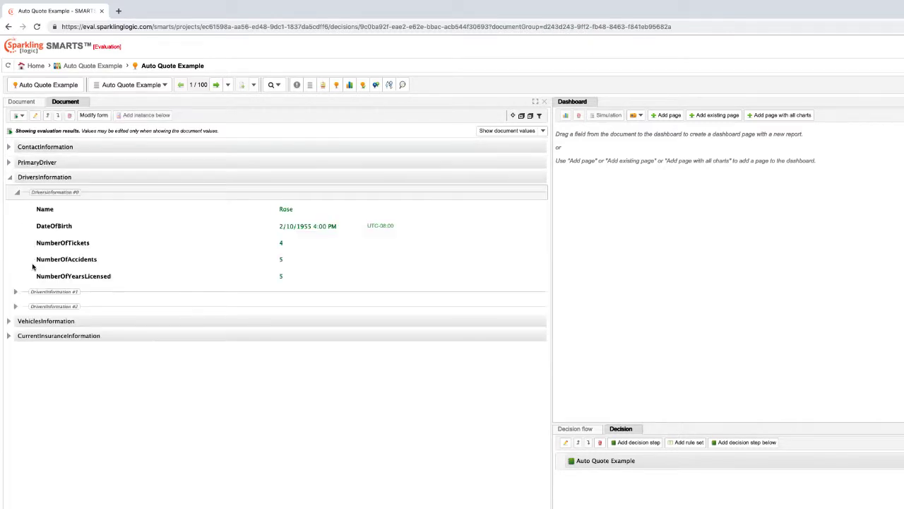
click(9, 177)
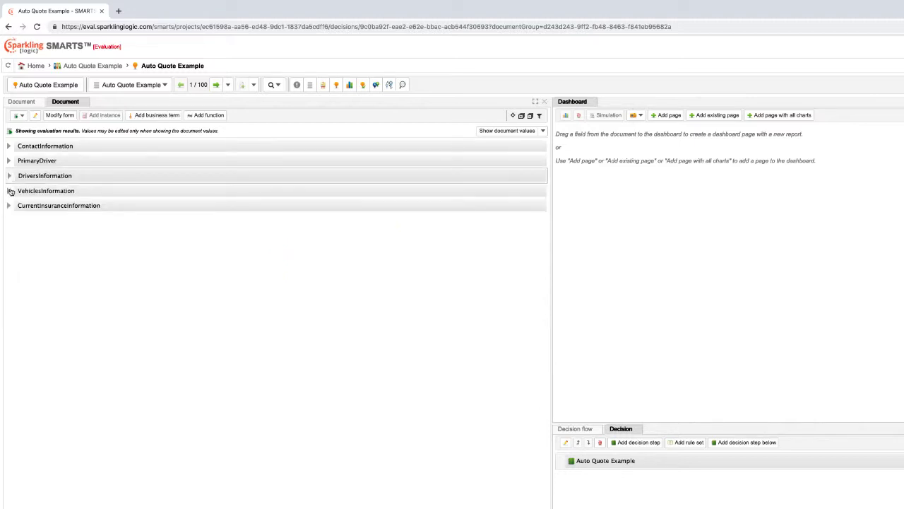
click(8, 191)
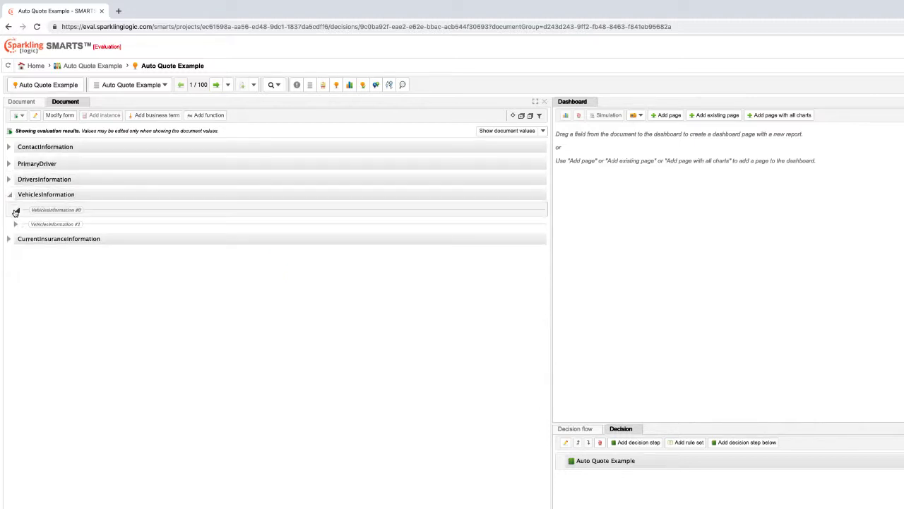
click(16, 210)
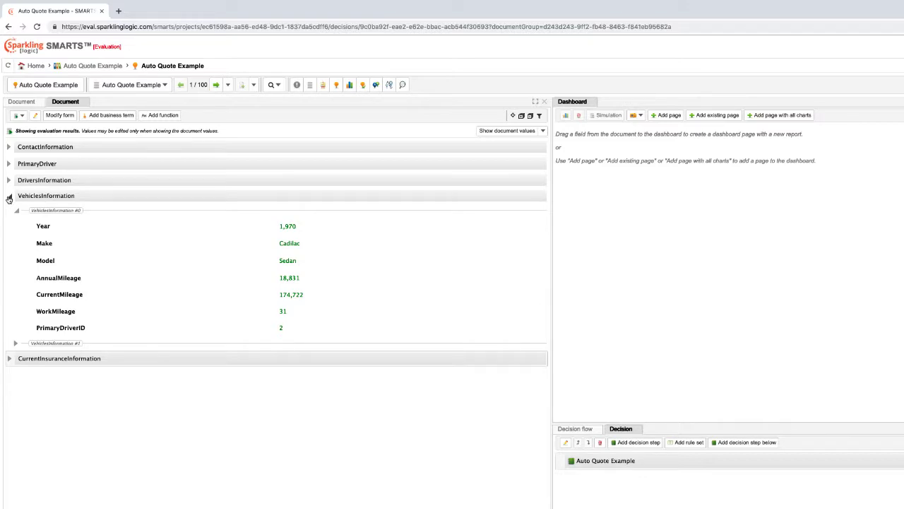
Make the form editable and add a top section named Decision Outcome.
click(9, 163)
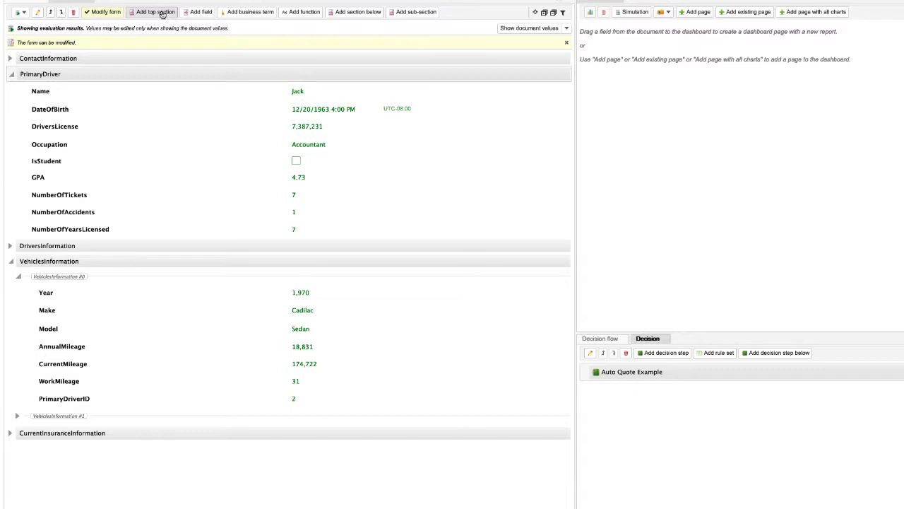
click(155, 12)
text(Decision Out)
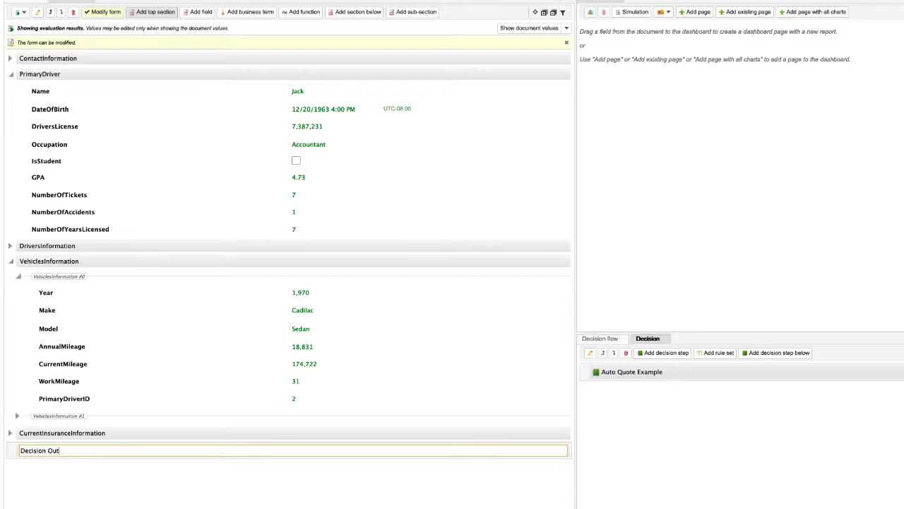
text(come)
text(St)
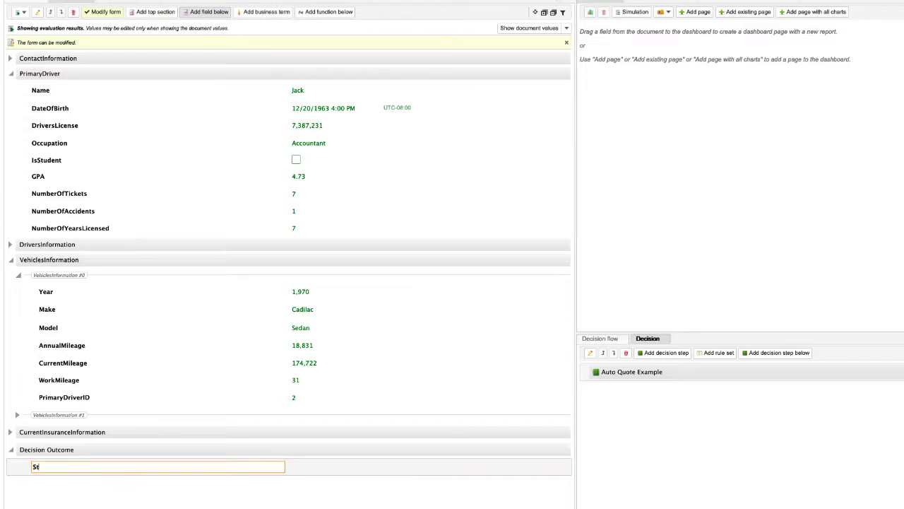
Add a Status field and a Message field below it in Decision Outcome.
text(atu)
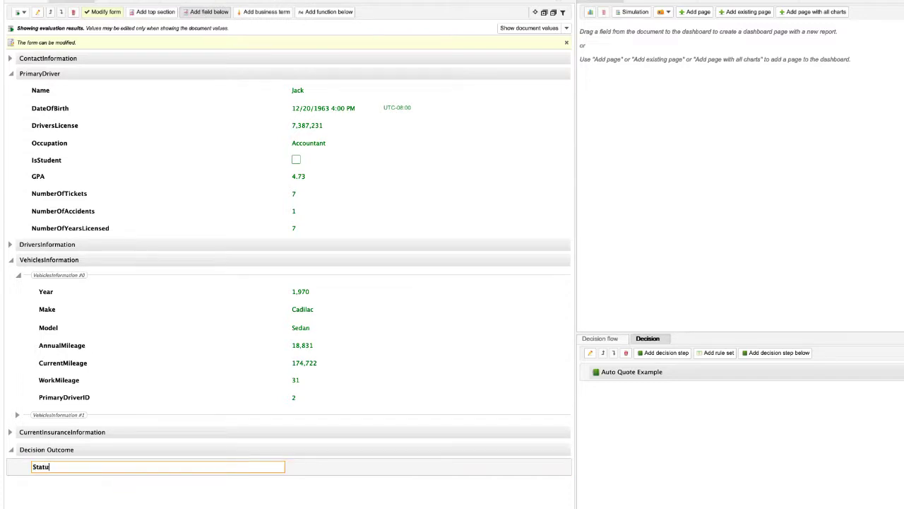
text(s)
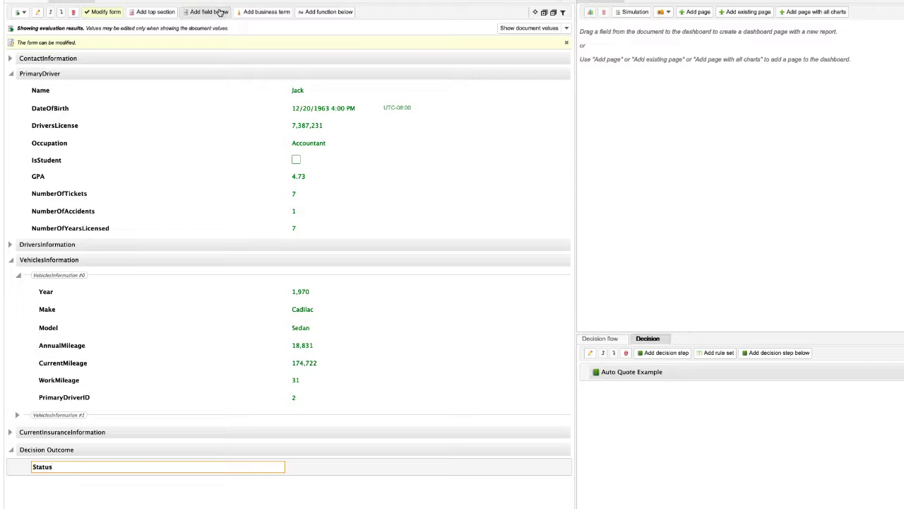
click(207, 12)
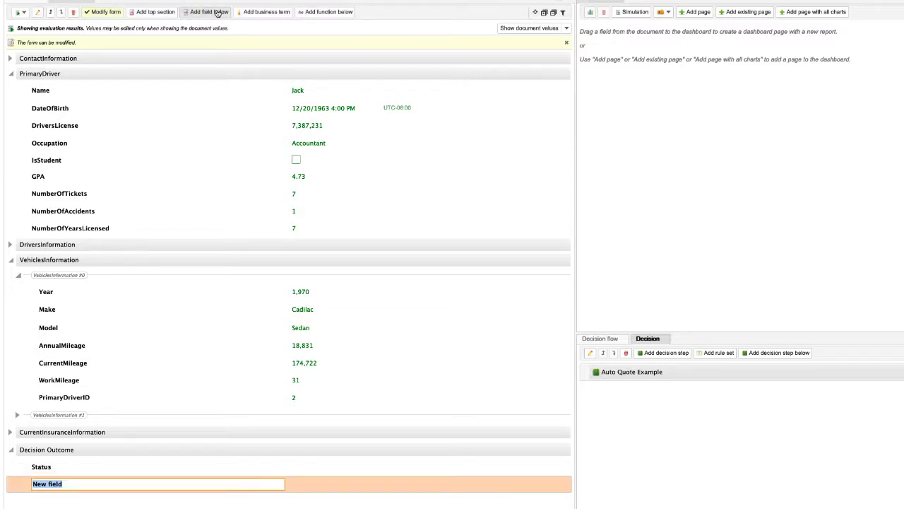
text(Mess)
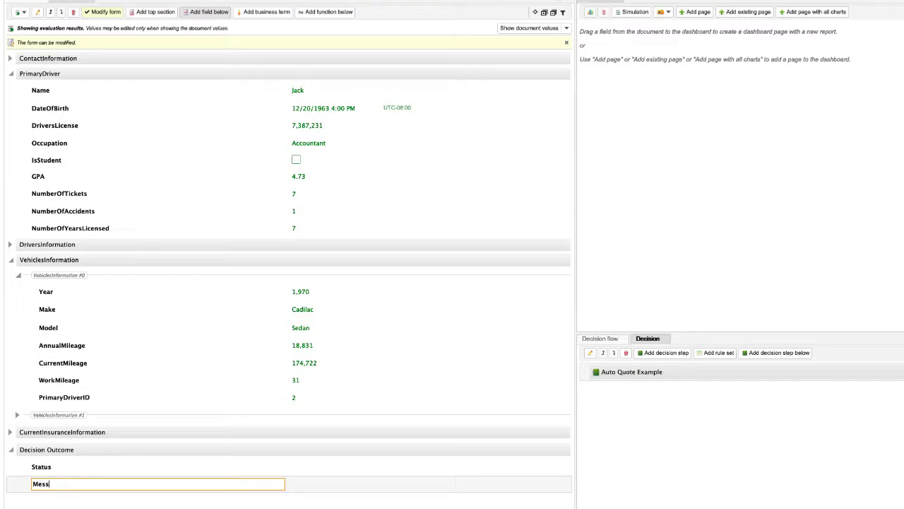
text(age)
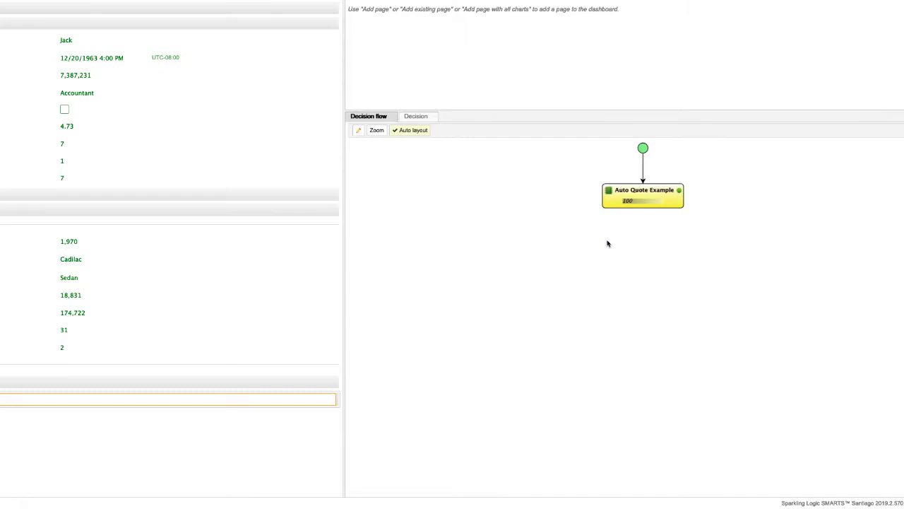
mouse_move(665, 218)
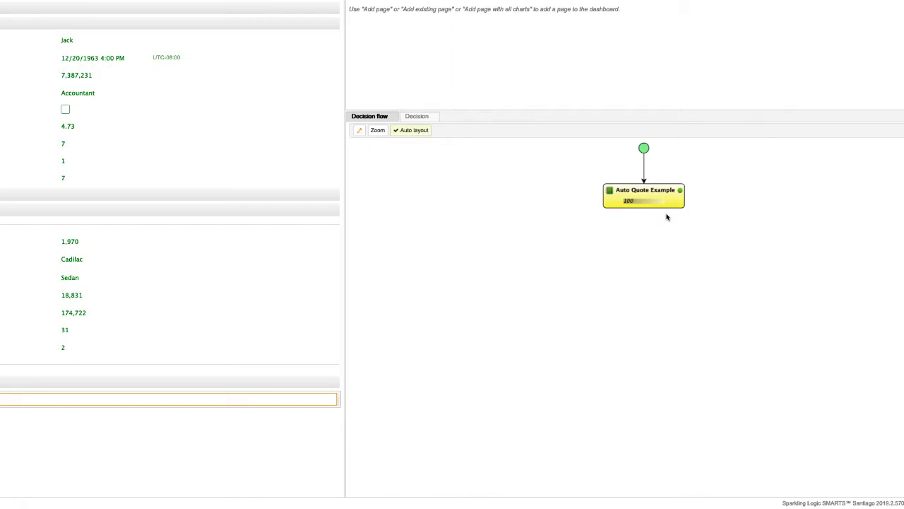
mouse_move(657, 209)
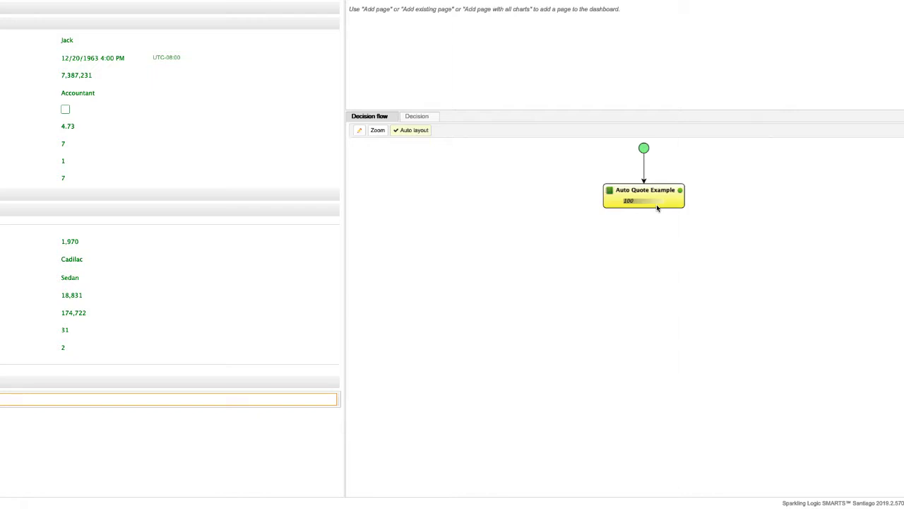
Add a child activity under Auto Quote Example as new decision step 'Check Eligibility'.
right_click(643, 194)
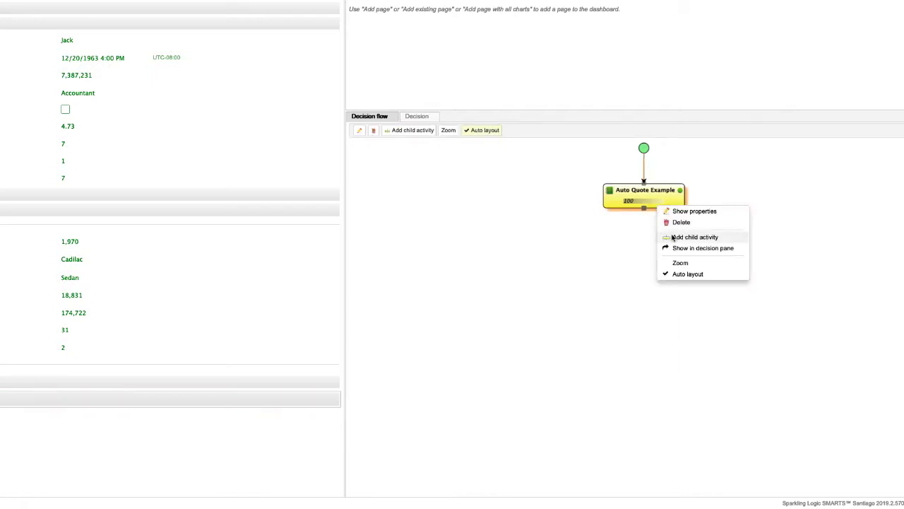
click(694, 237)
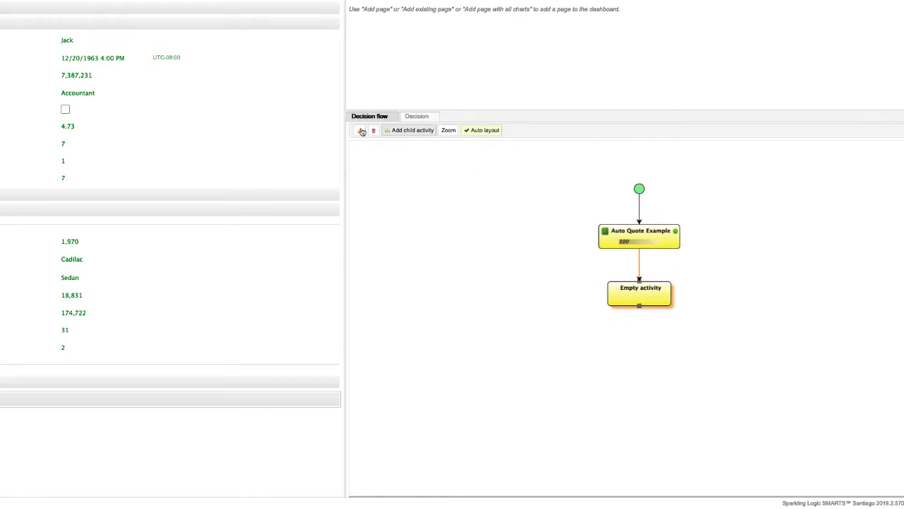
click(639, 293)
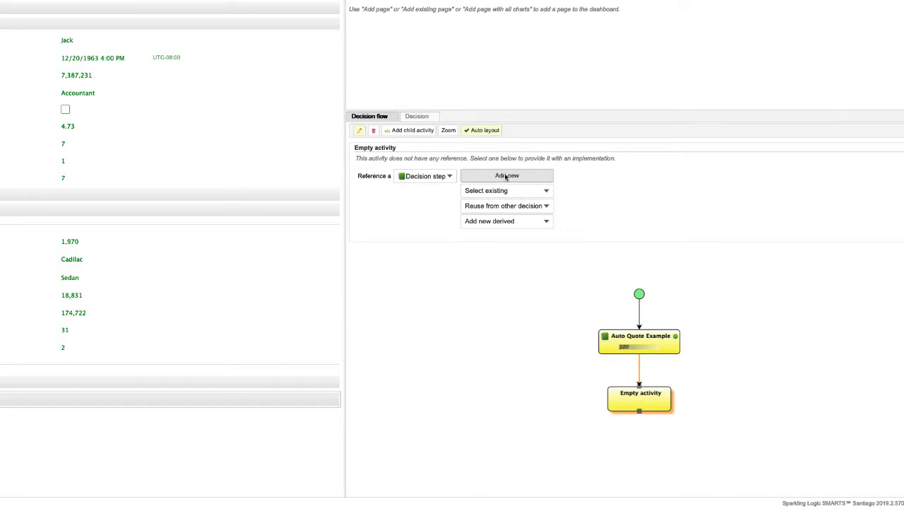
click(507, 175)
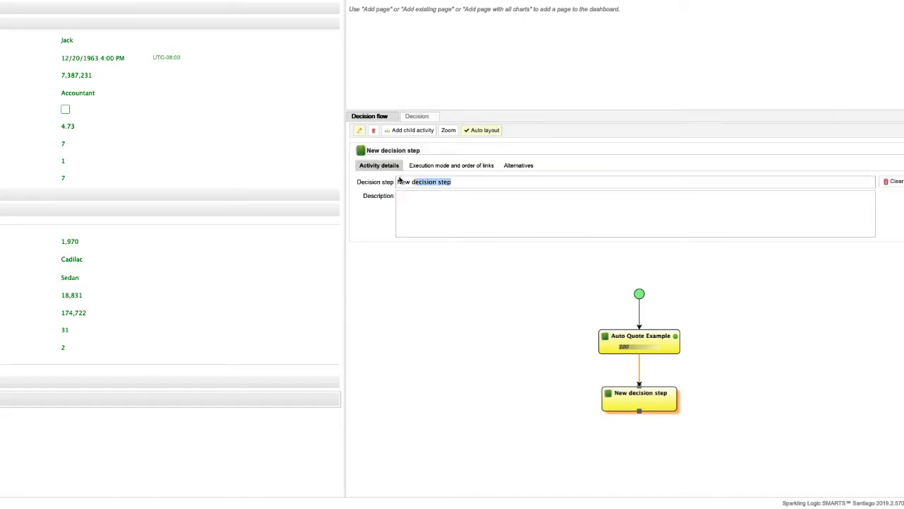
text(C)
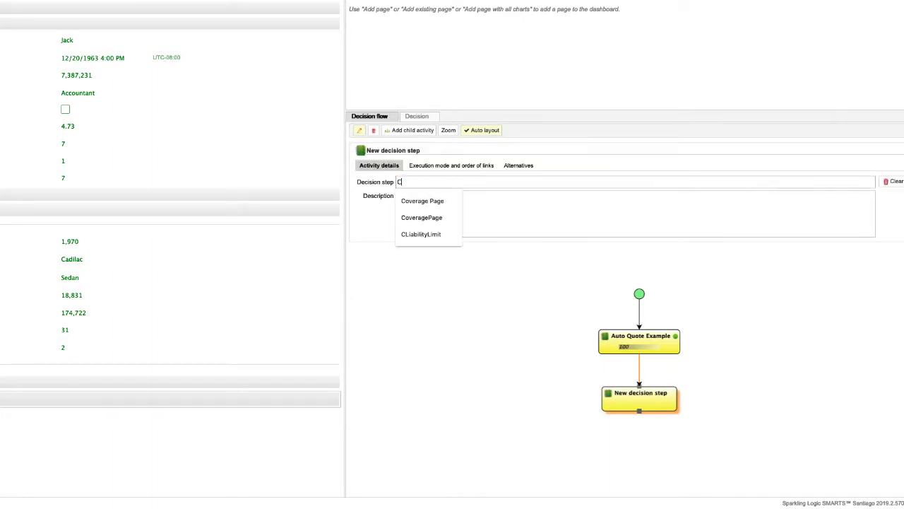
text(Check Eligibi)
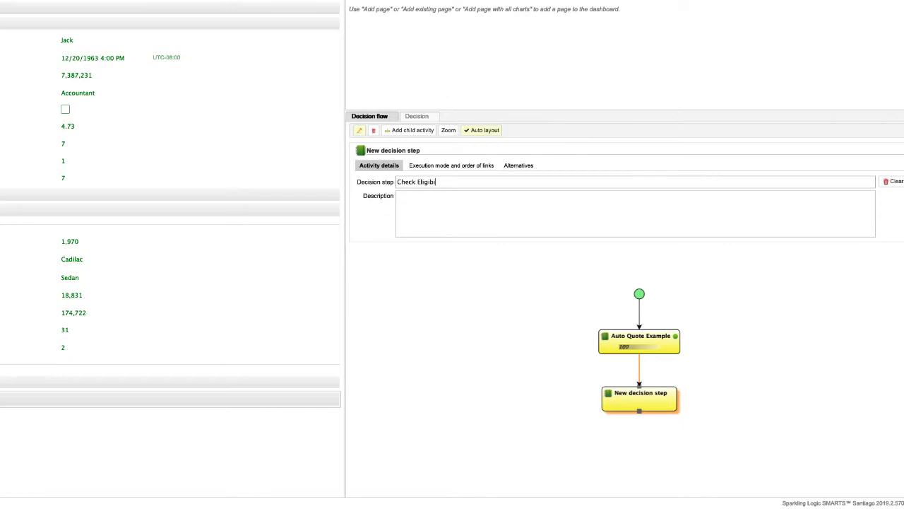
click(359, 130)
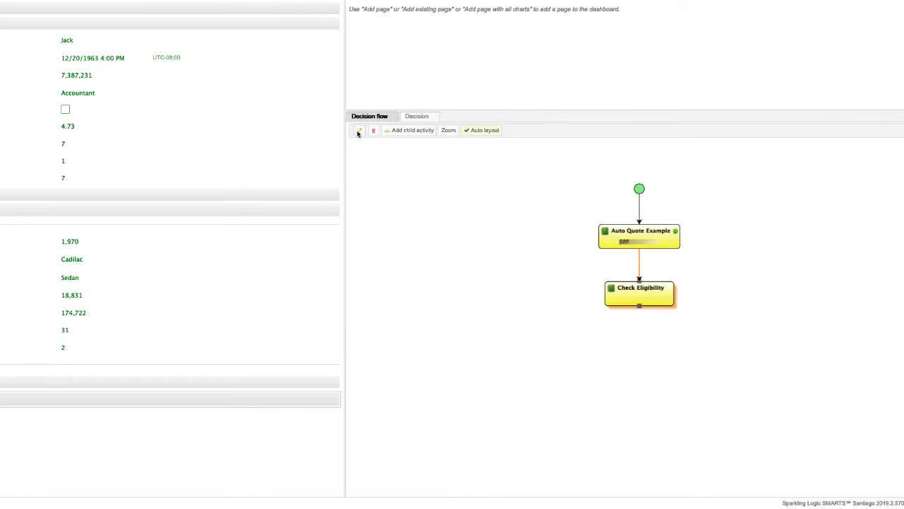
mouse_move(406, 143)
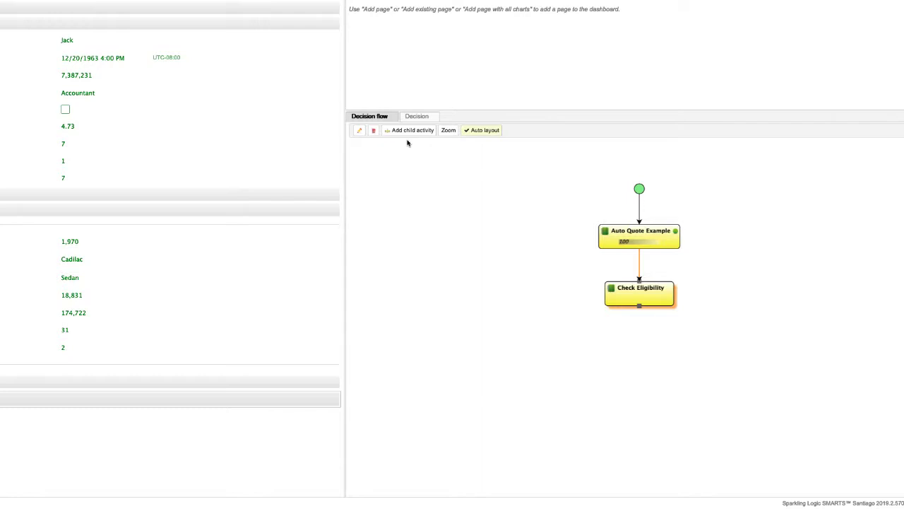
click(417, 115)
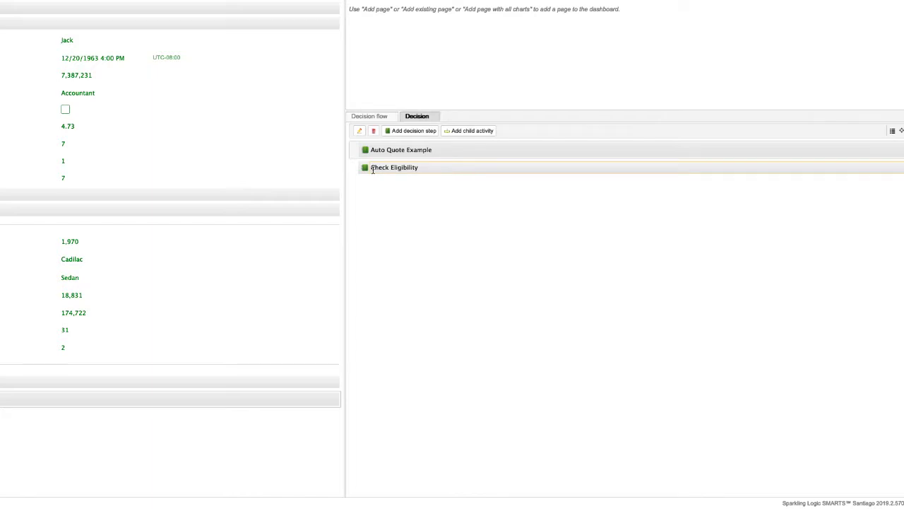
Rename the new rule set to 'Eligibility Rules' and add an empty rule inside it.
right_click(394, 168)
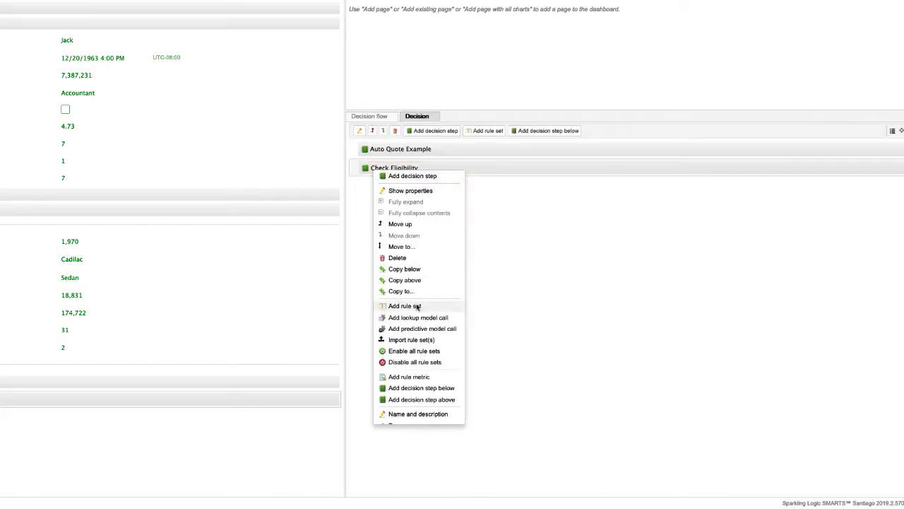
click(404, 306)
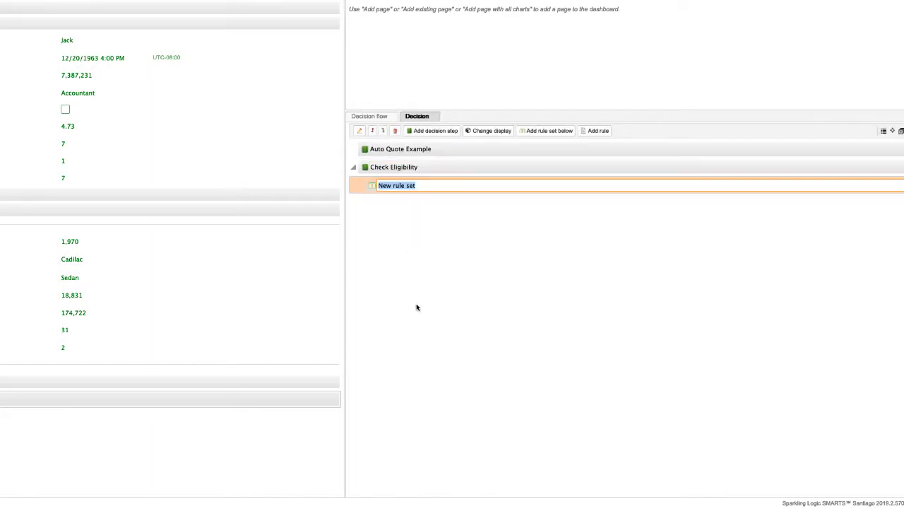
text(Ei)
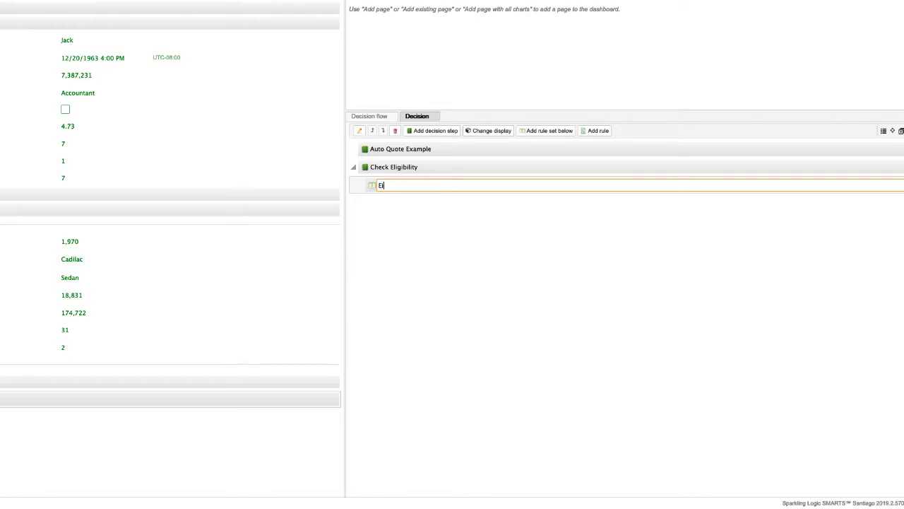
text(igi)
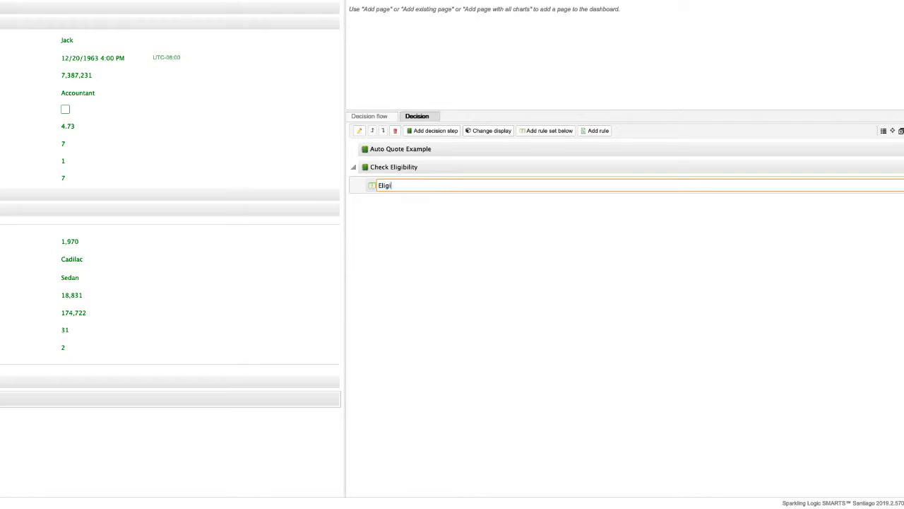
text(bility Rules)
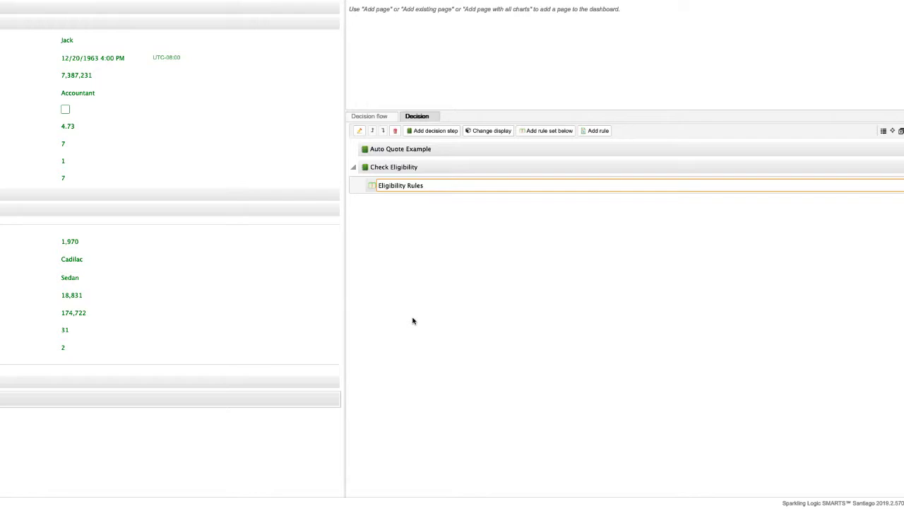
right_click(401, 185)
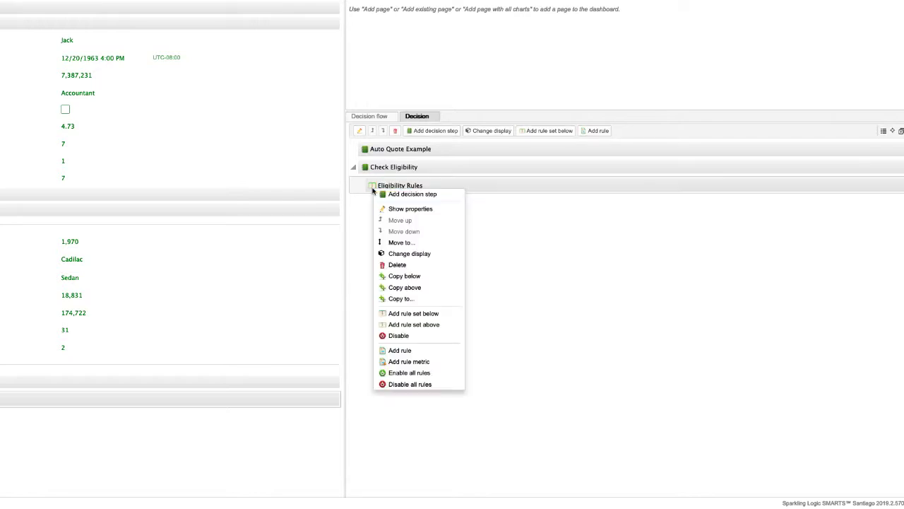
mouse_move(405, 340)
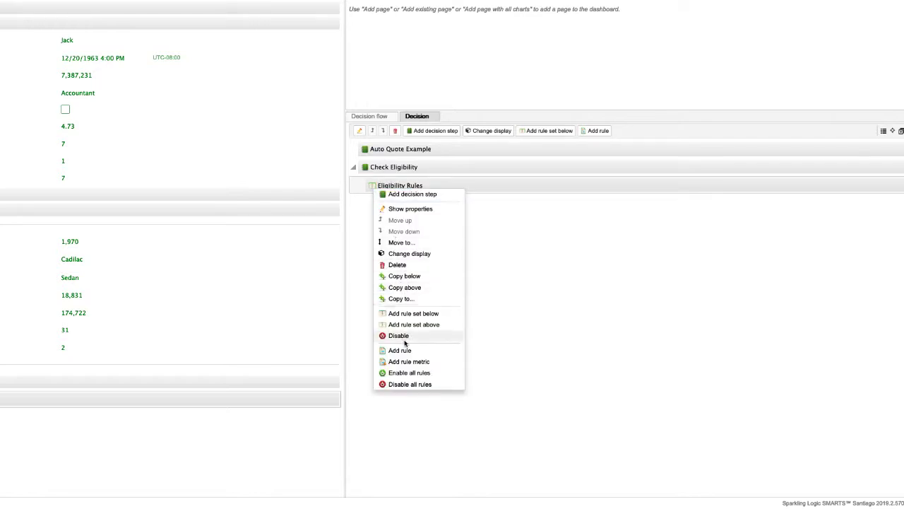
click(399, 349)
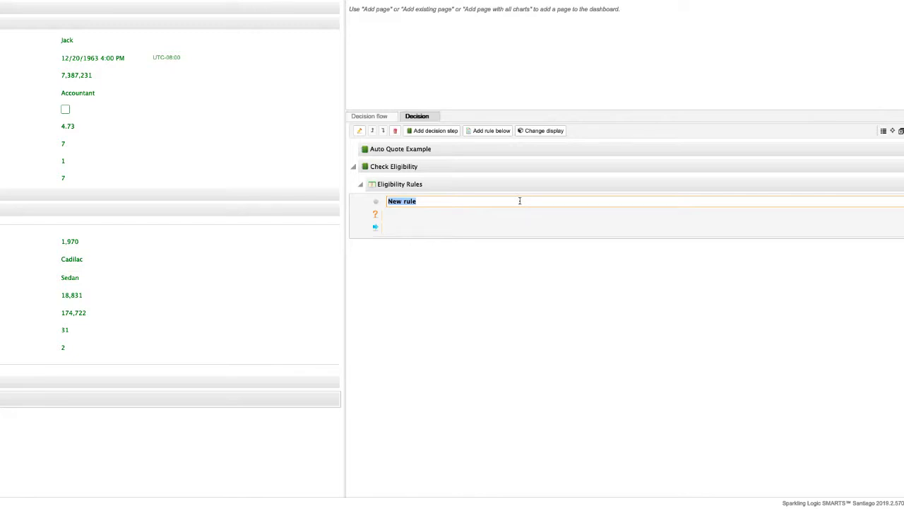
Enter rule name 'Too Young' and condition 'Age < 21'.
text(Too)
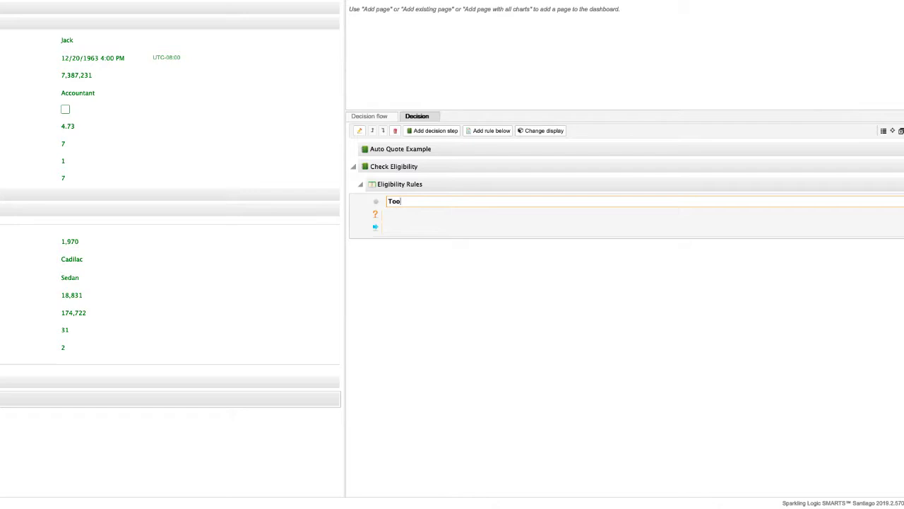
text(Young)
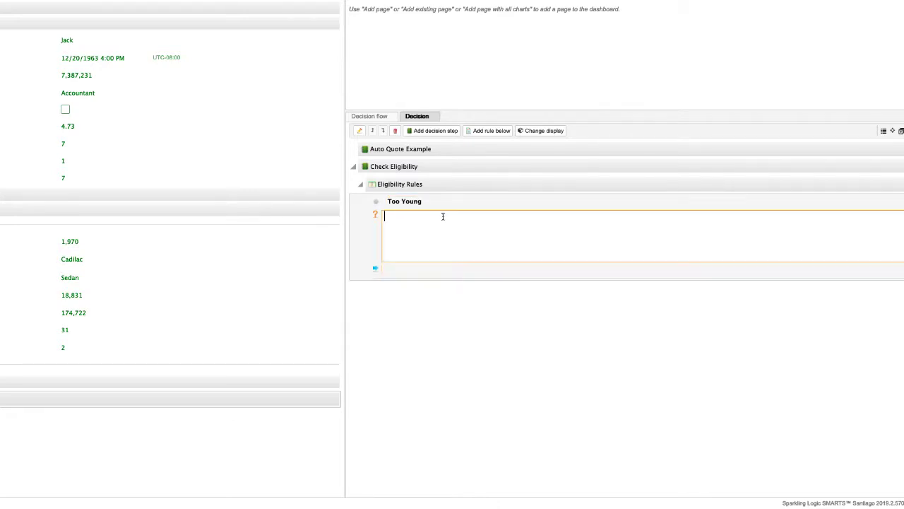
text(Ag)
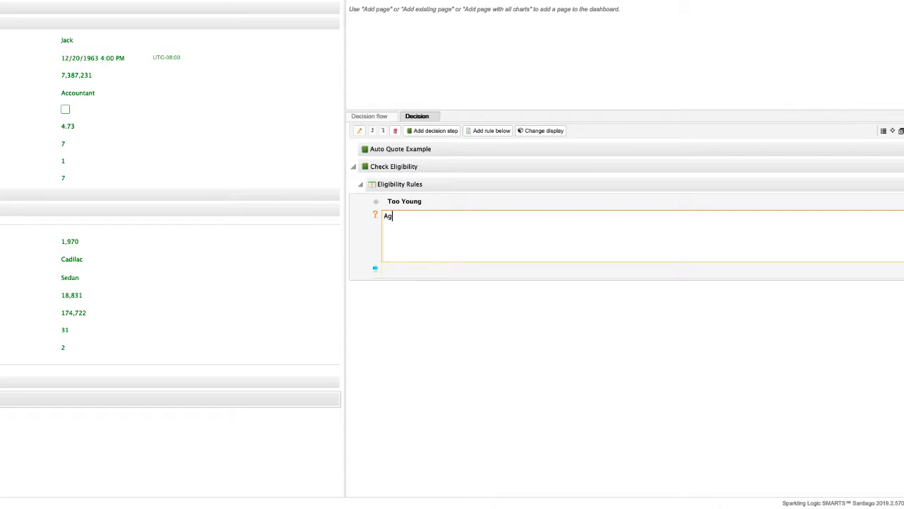
text(e < 2)
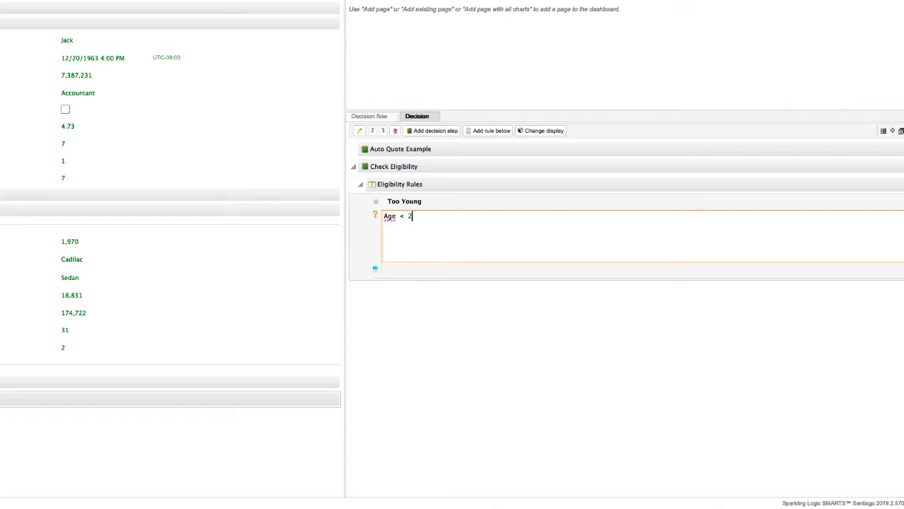
text(1)
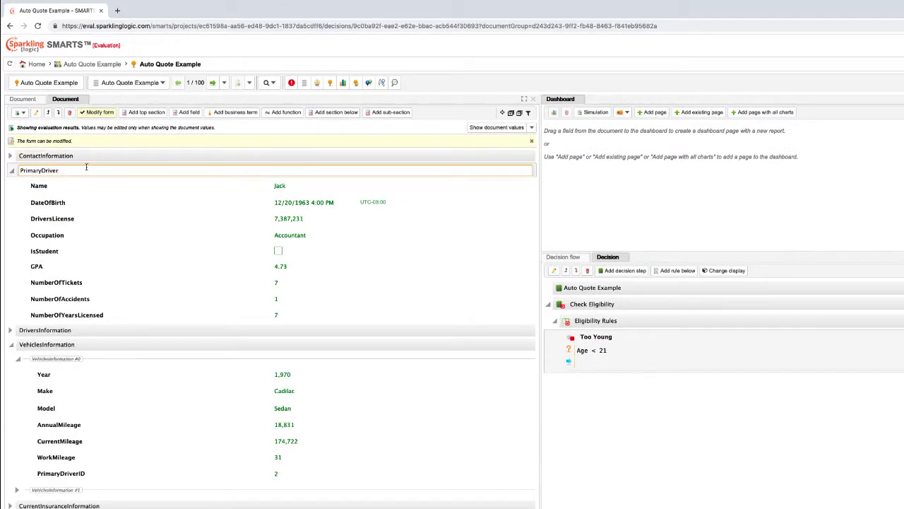
Add a new integer field named Age to PrimaryDriver.
right_click(39, 170)
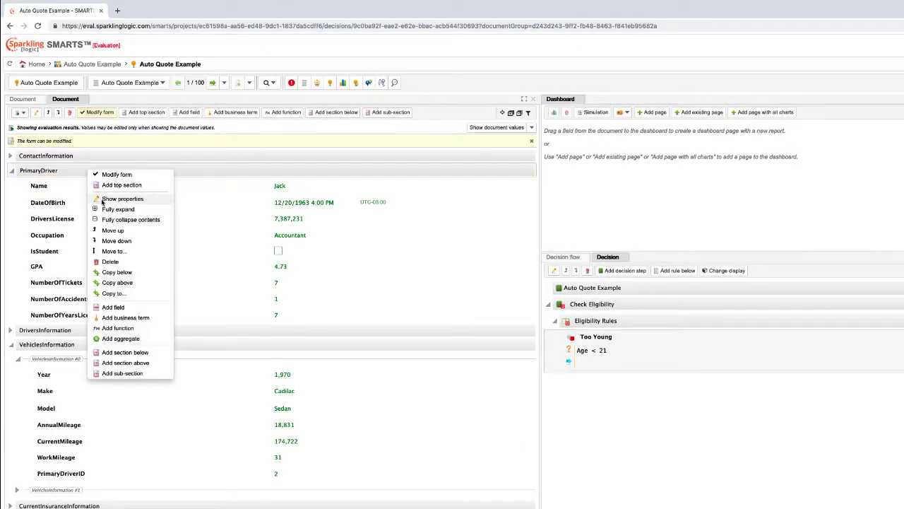
click(113, 307)
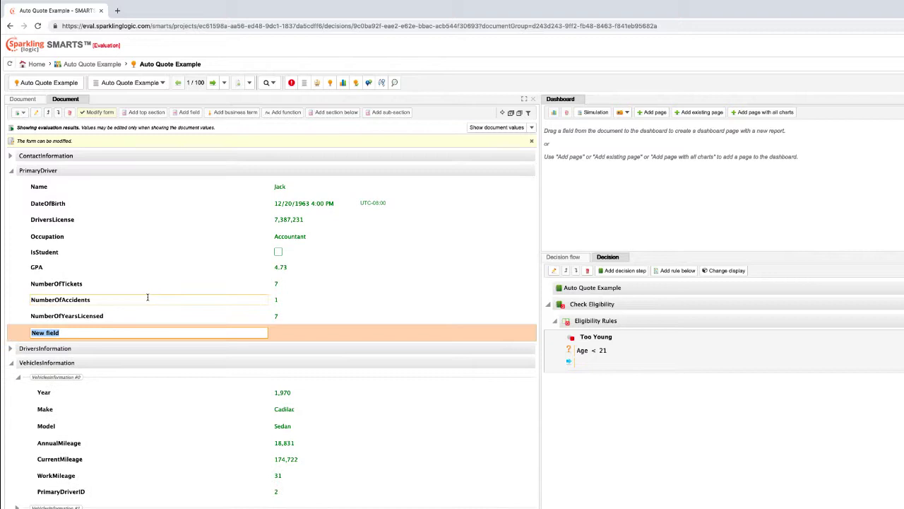
text(Age)
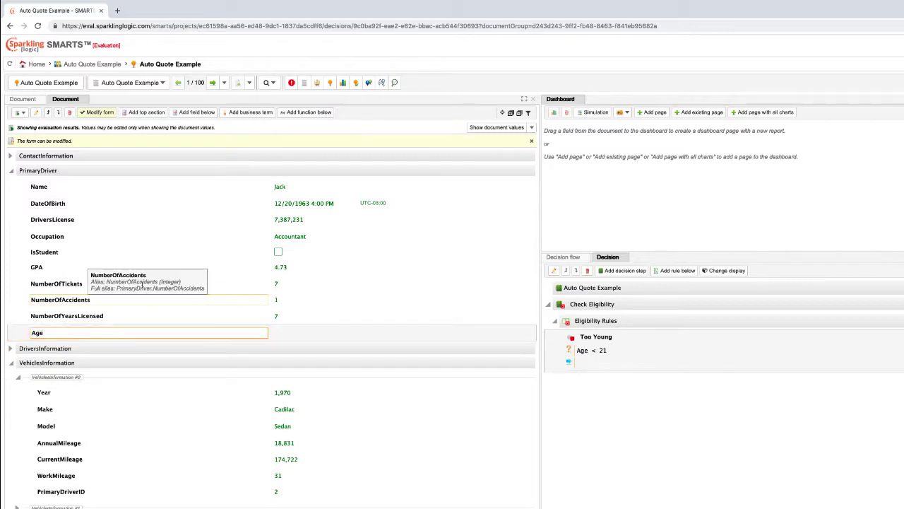
click(37, 332)
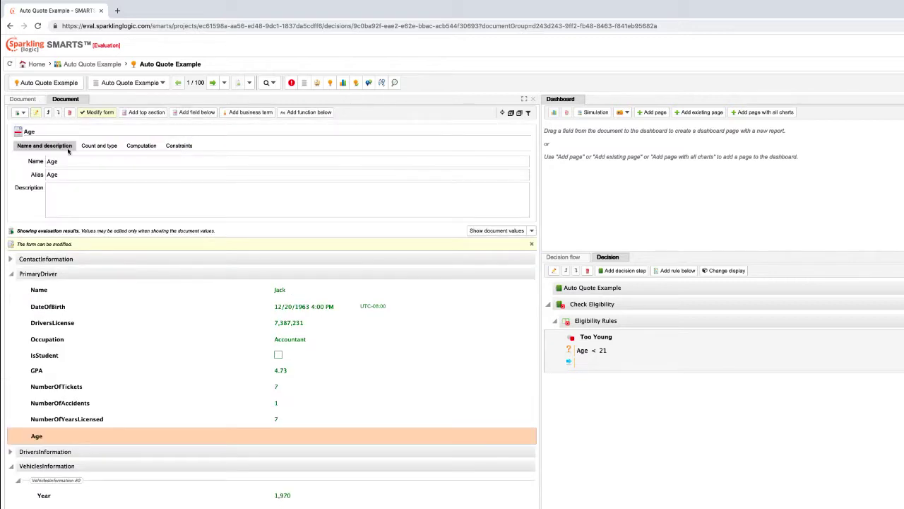
click(98, 146)
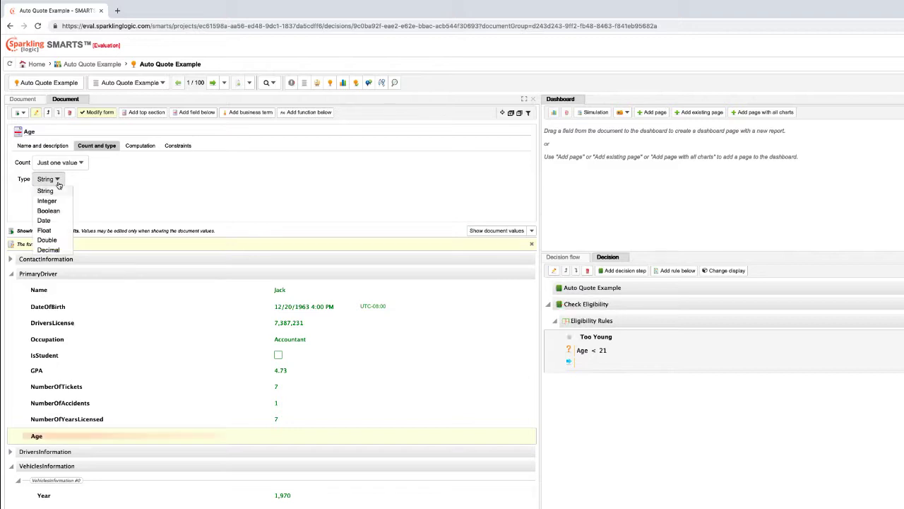
click(47, 201)
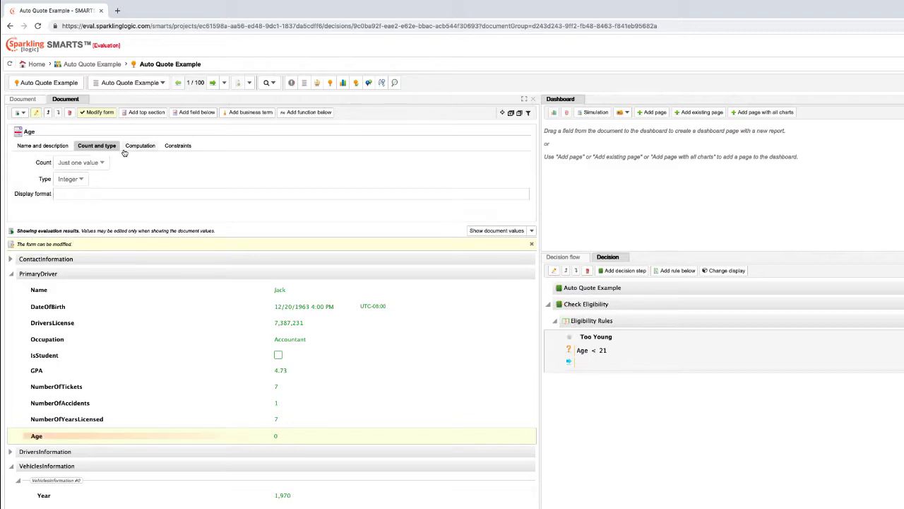
Enter the Age computation Today().Year - DateOfBirth.Year.
click(140, 146)
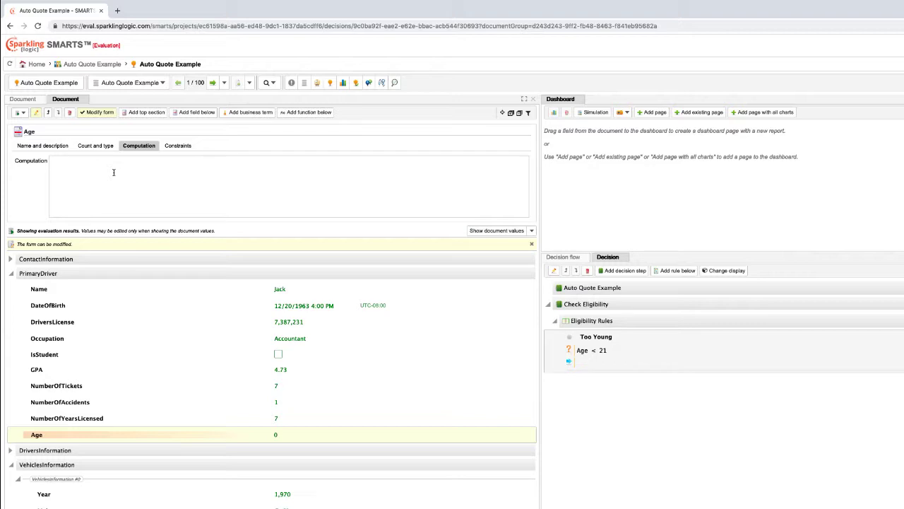
text(Today)
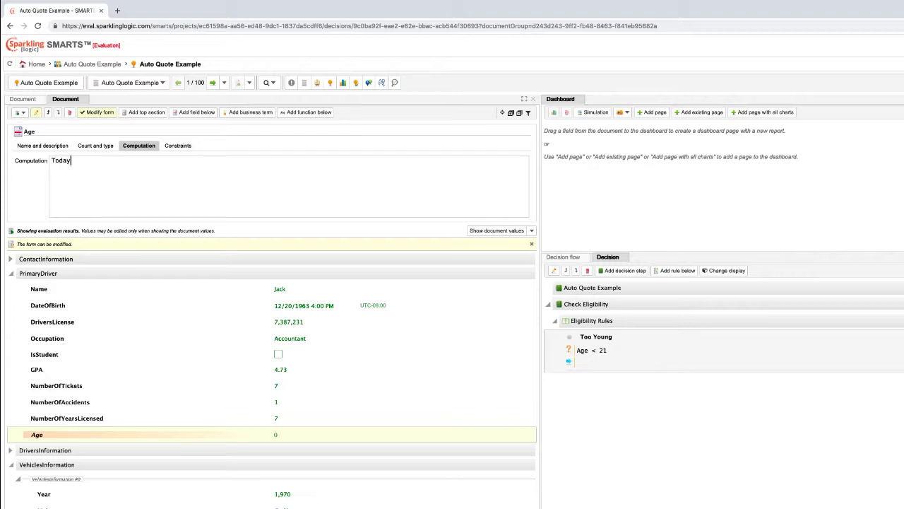
text(())
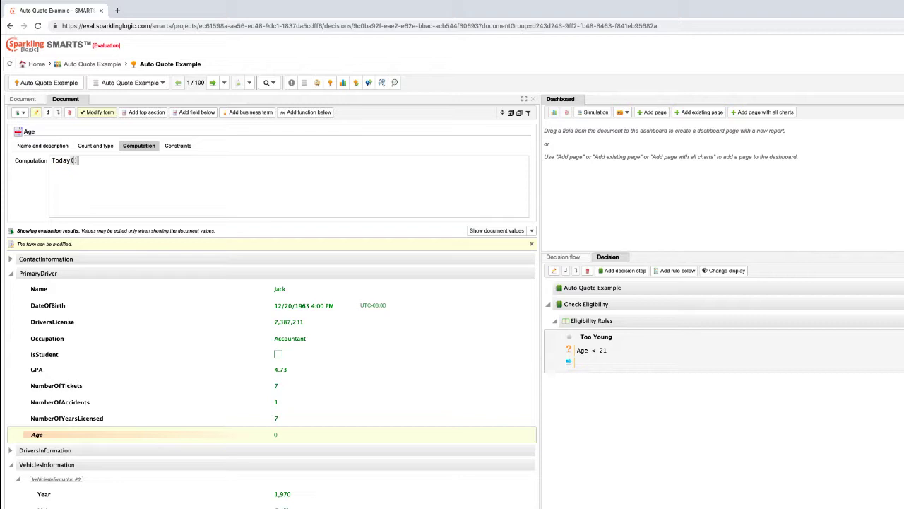
text(.Year -)
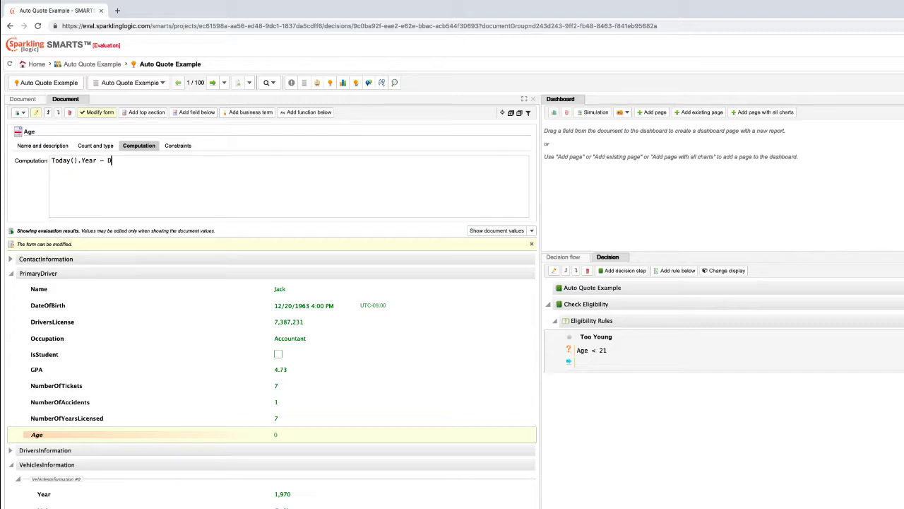
text(D)
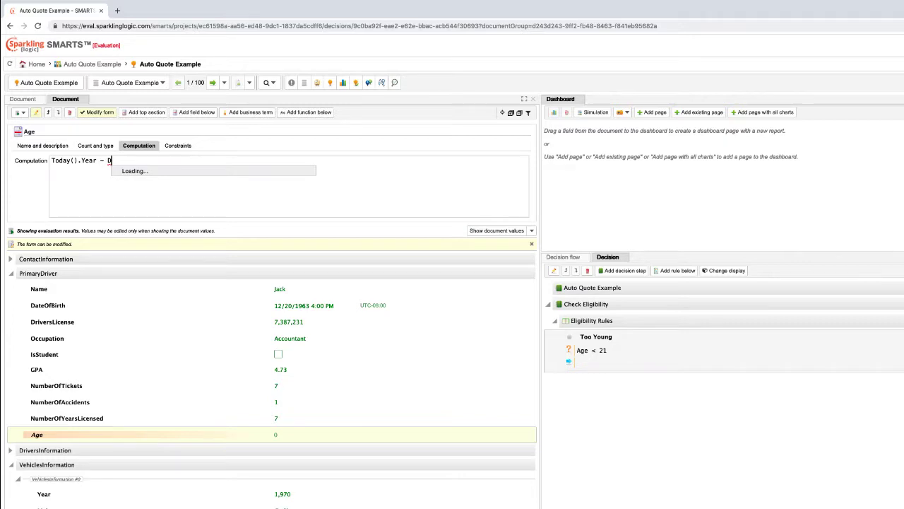
text(ateOfBirth)
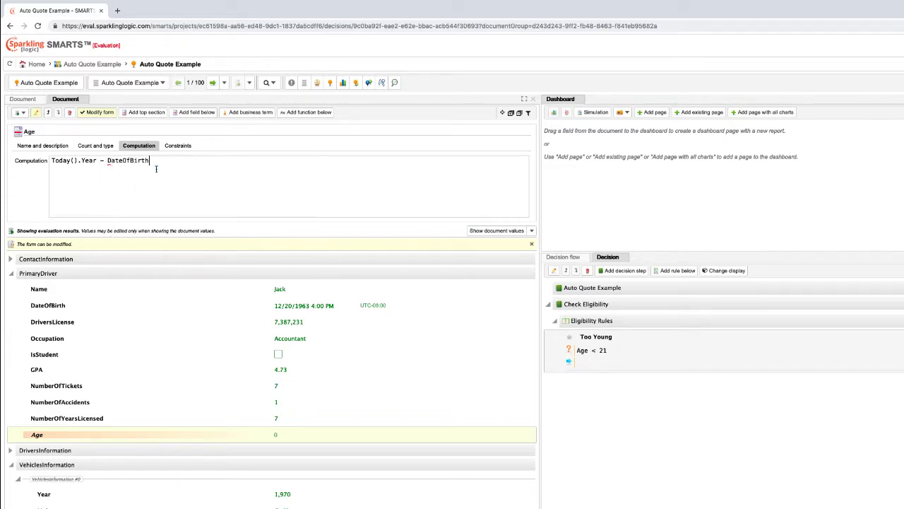
text(.Y)
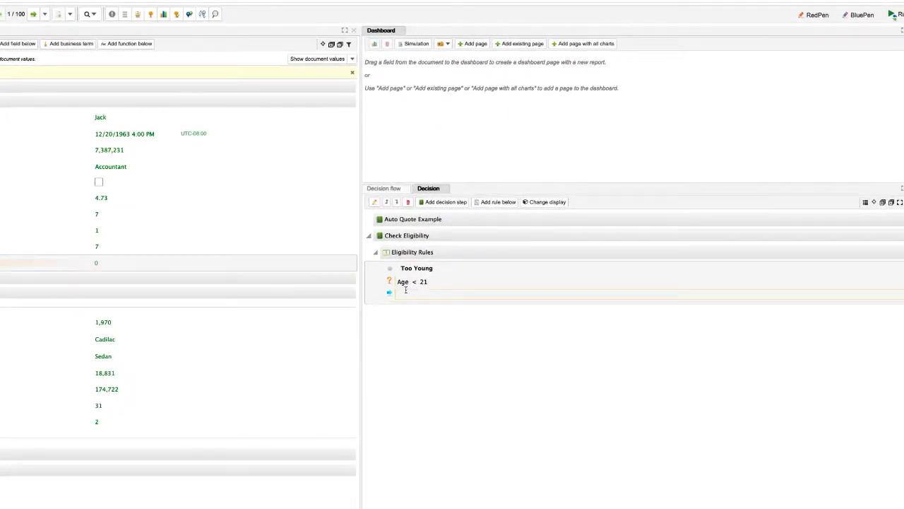
Write the Too Young rule action Status = "Denied";.
click(403, 294)
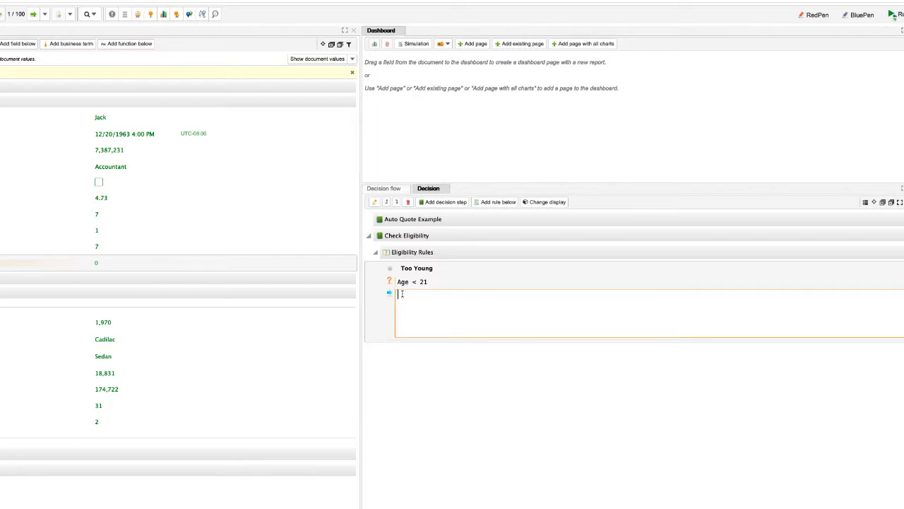
text(Statu)
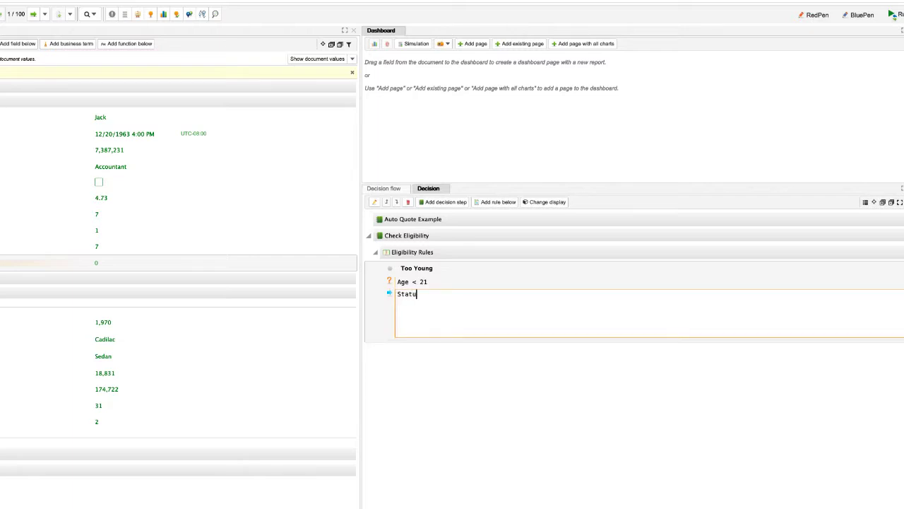
text(s)
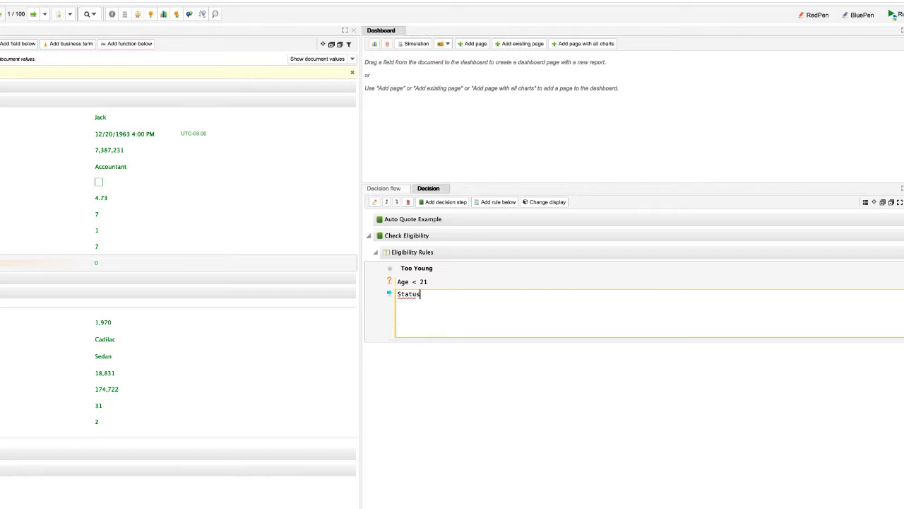
text(=)
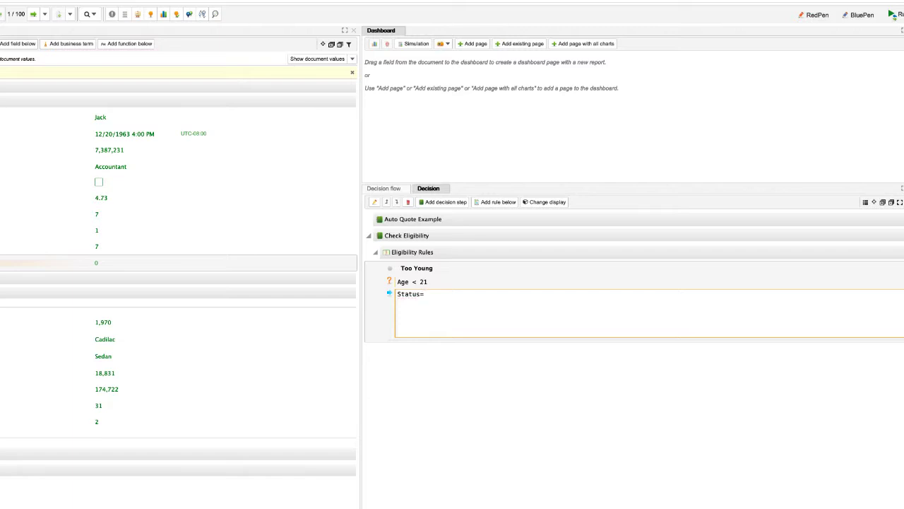
text(= "Denied")
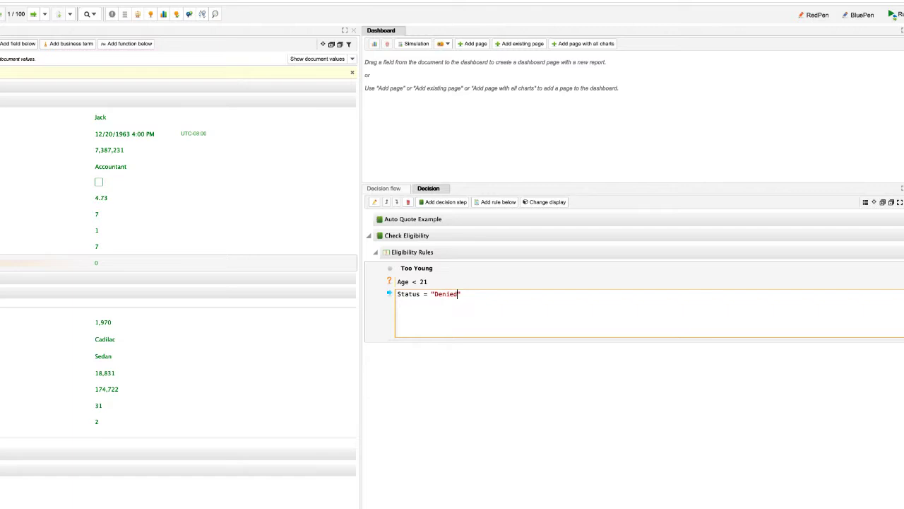
text(;)
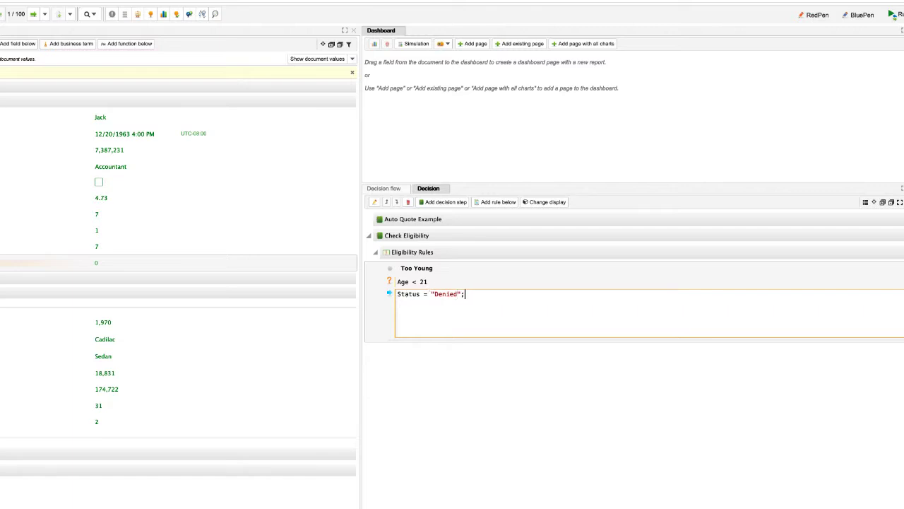
Add Message = "Too Young" to the Too Young rule action.
text(M)
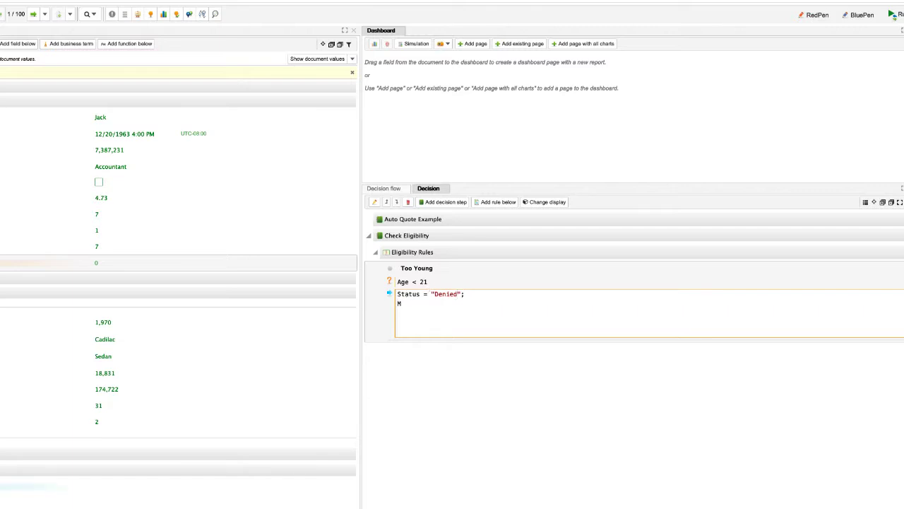
text(M)
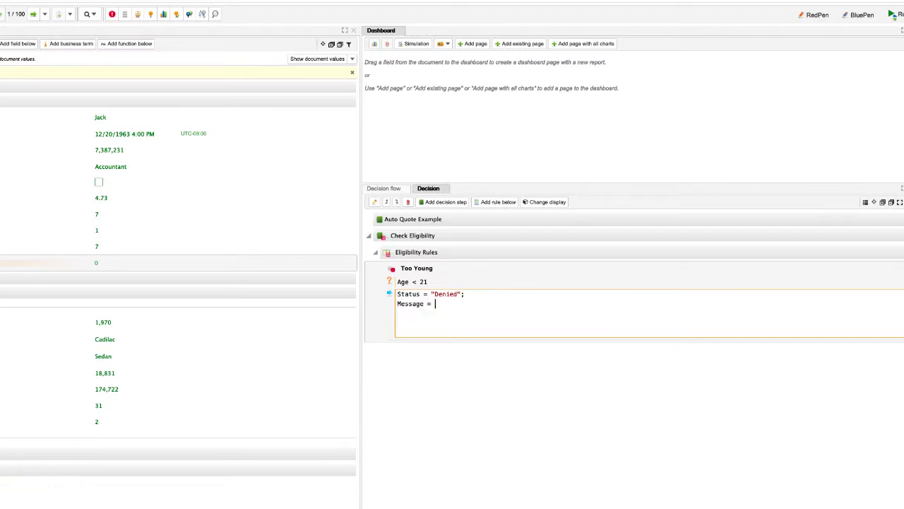
text(Too ")
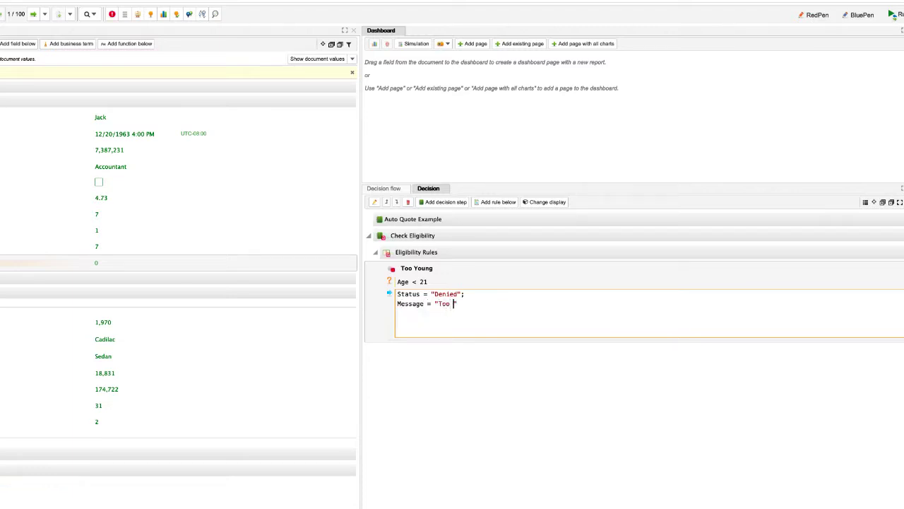
text(Young")
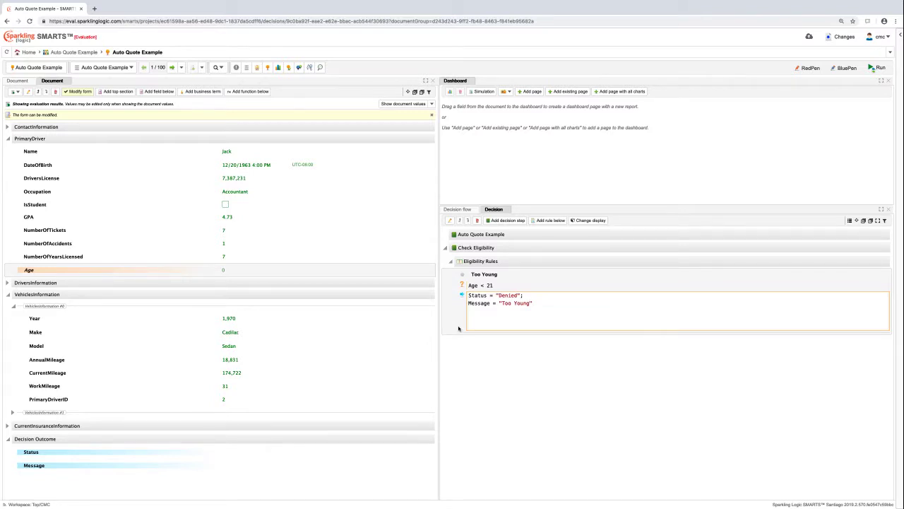
mouse_move(245, 243)
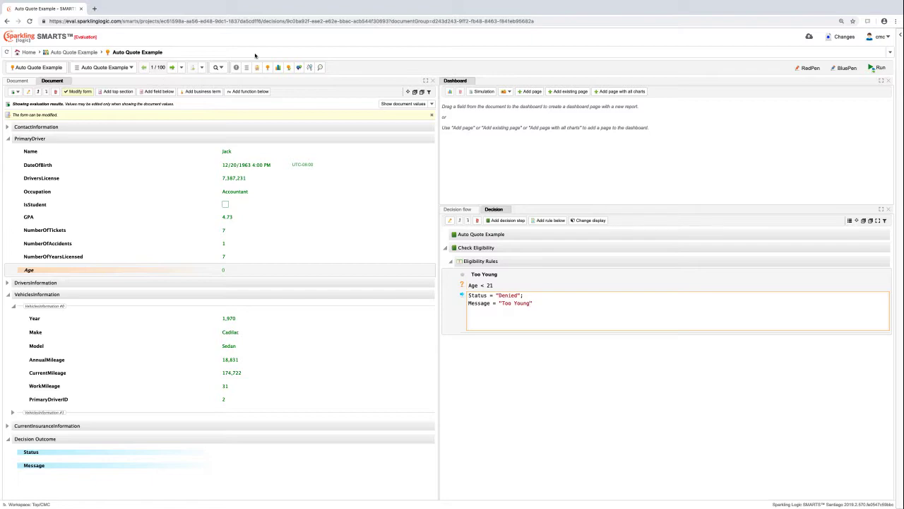
Commit the Too Young rule's actions and check the re-evaluated Status, with Age 56.
click(878, 67)
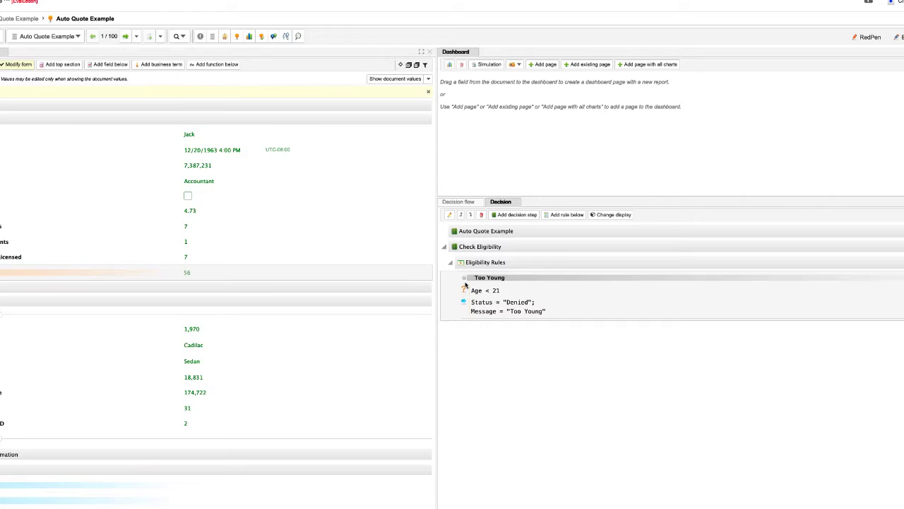
mouse_move(490, 277)
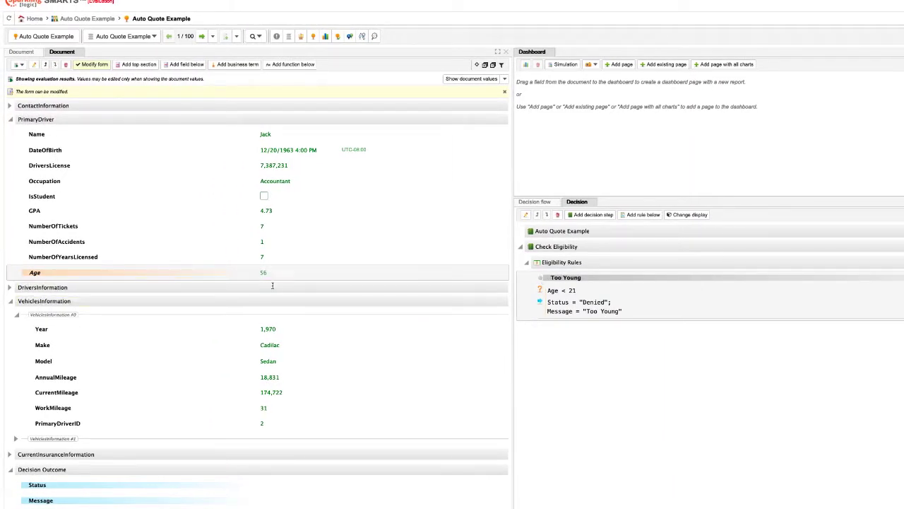
click(141, 485)
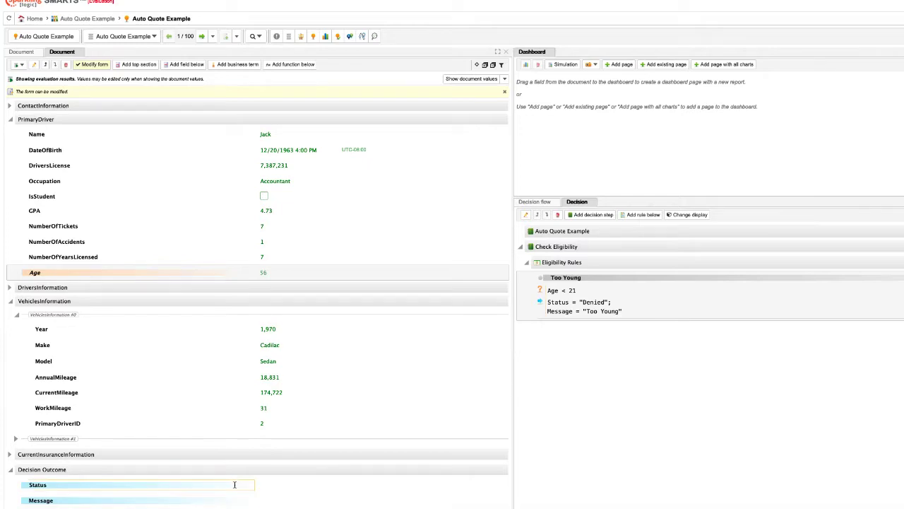
mouse_move(253, 500)
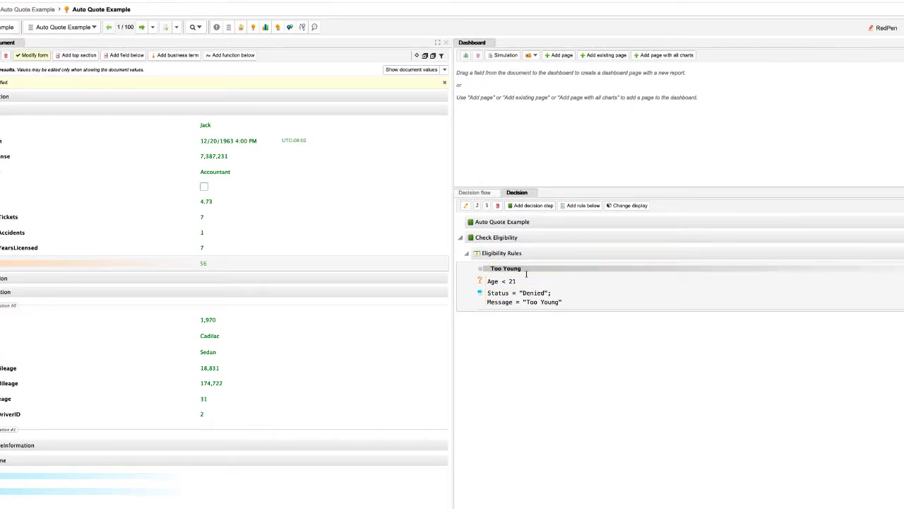
Filter the documents to the 2 records where Too Young fired.
click(480, 268)
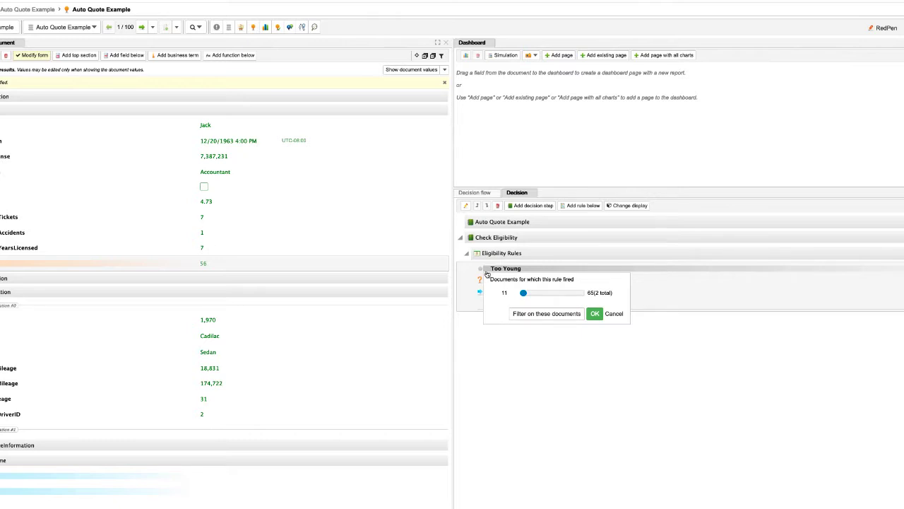
mouse_move(599, 297)
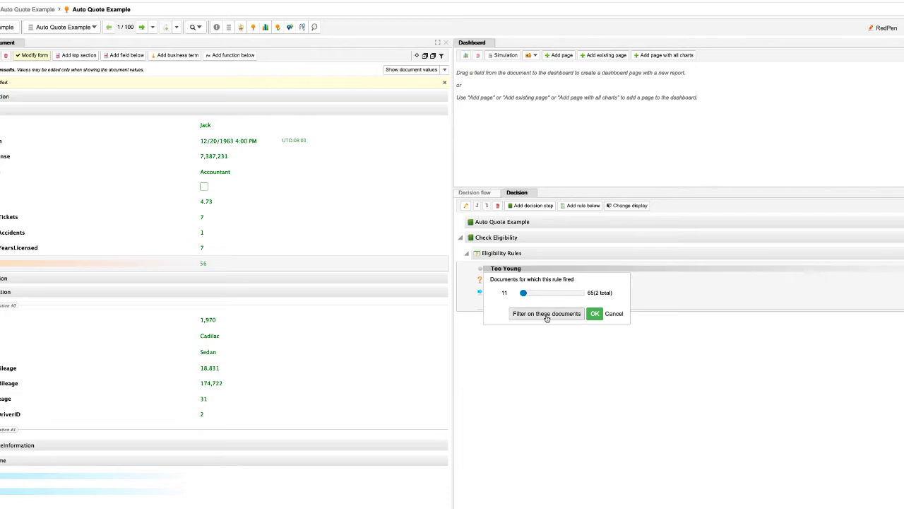
click(546, 313)
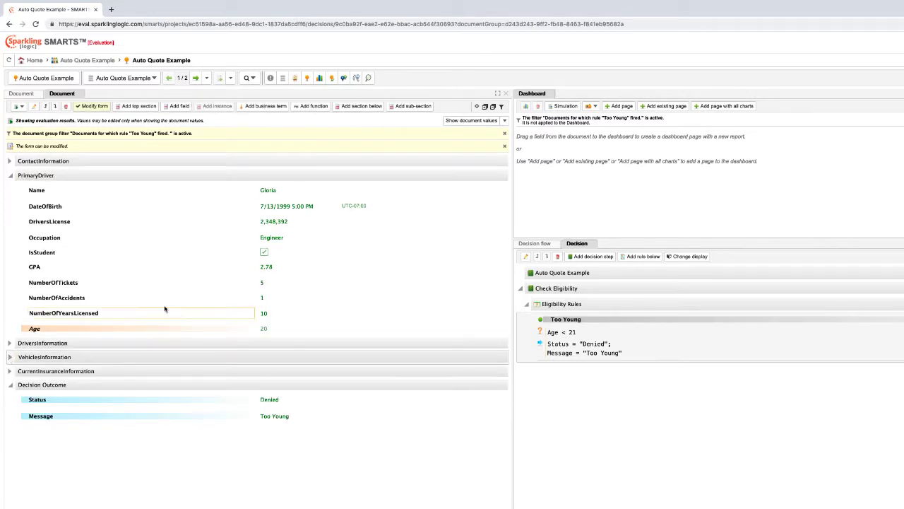
mouse_move(257, 291)
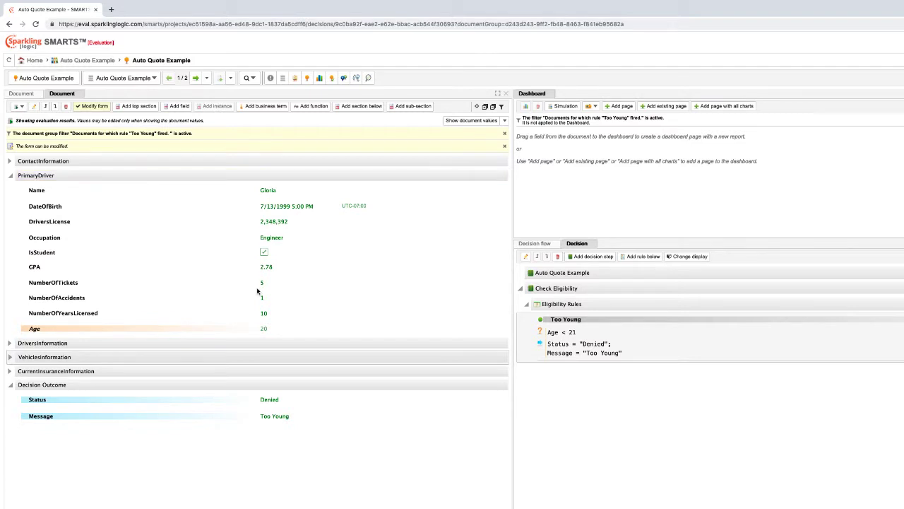
mouse_move(279, 408)
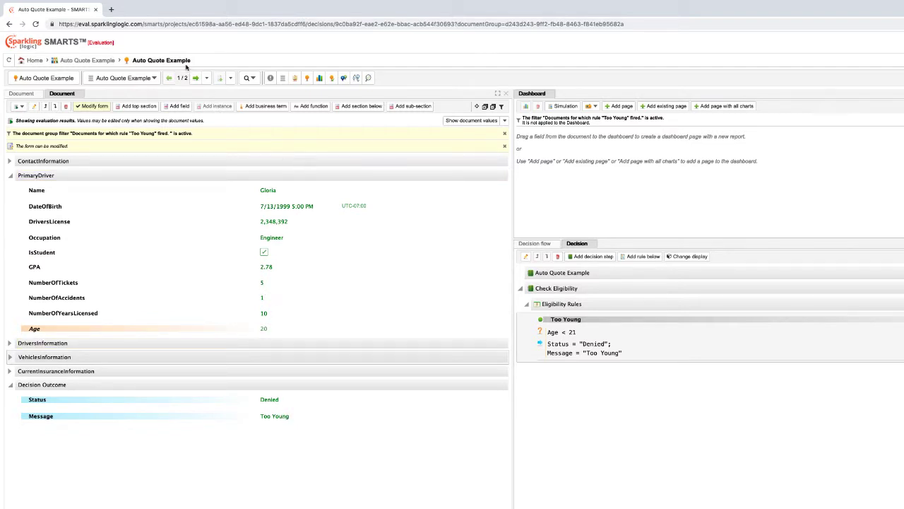
Go to filtered document 2/2: Billy, age 20, Denied, Too Young.
click(196, 78)
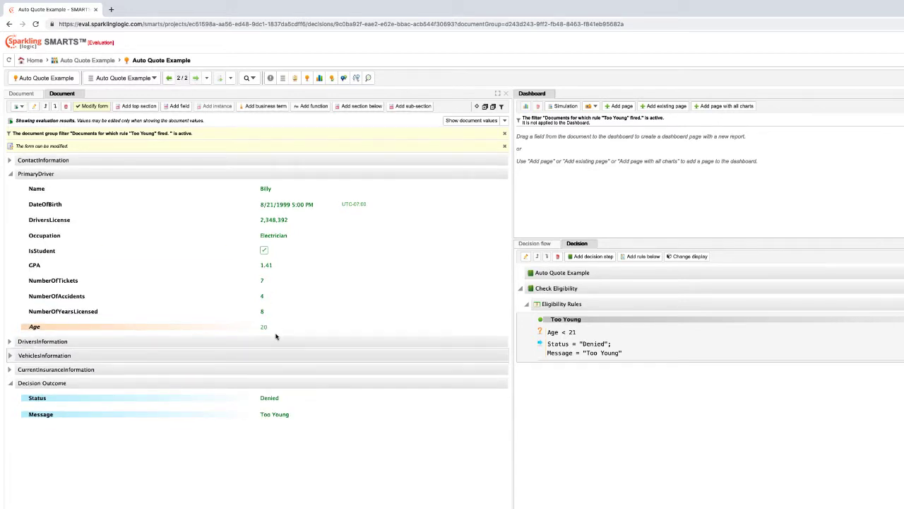
mouse_move(301, 416)
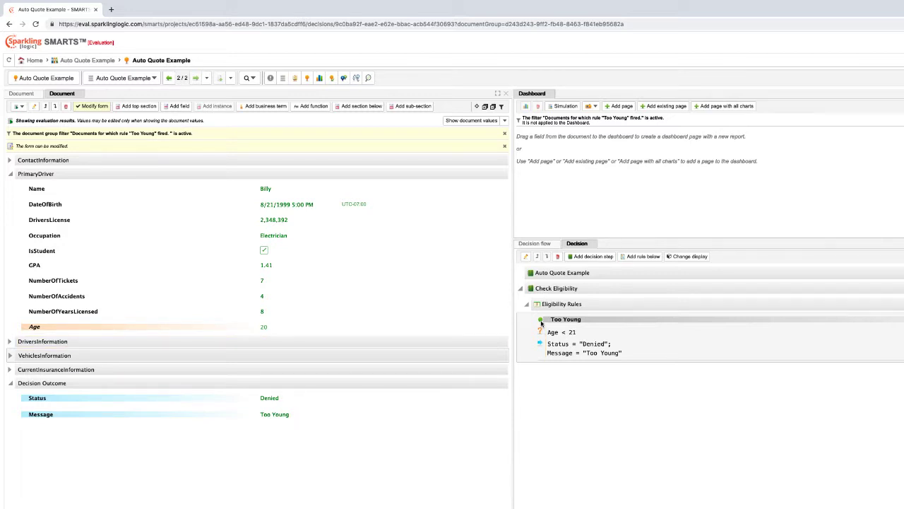
mouse_move(541, 321)
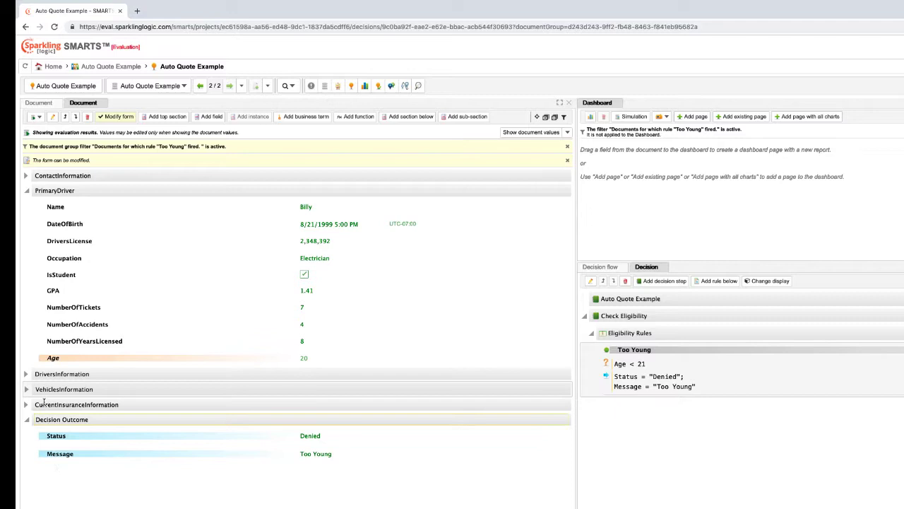
mouse_move(53, 358)
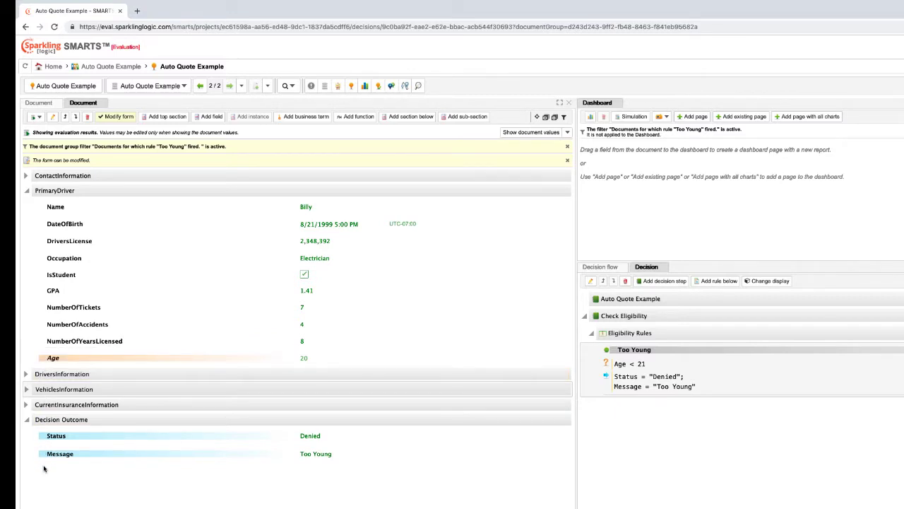
mouse_move(60, 453)
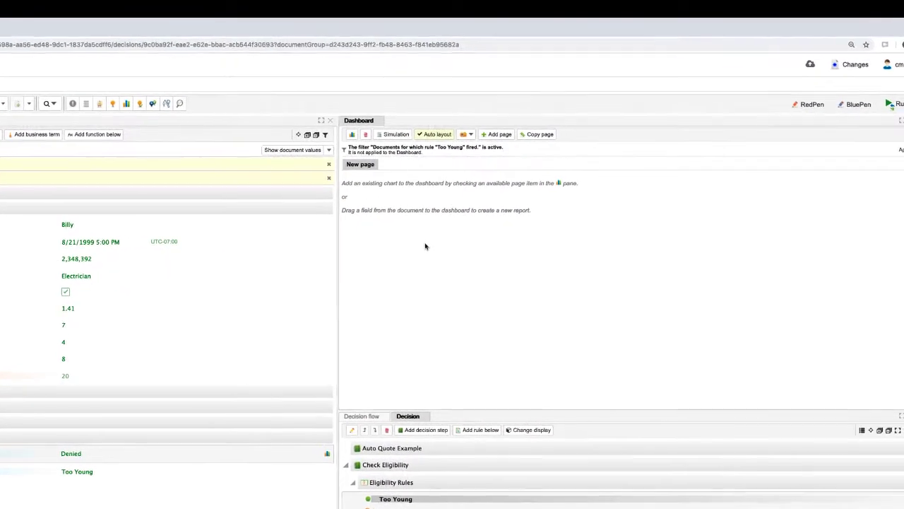
Chart Status on a new dashboard page (98 Current, 2 Denied) and maximize it.
click(896, 104)
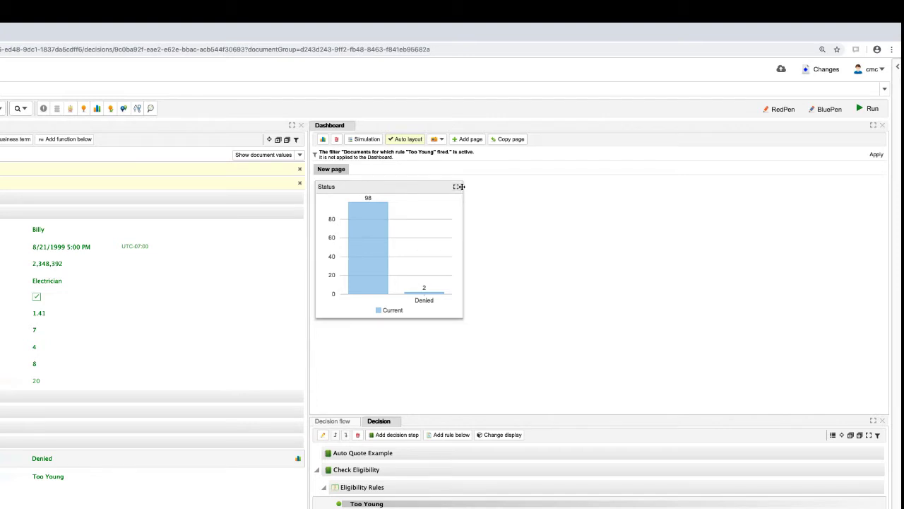
click(456, 186)
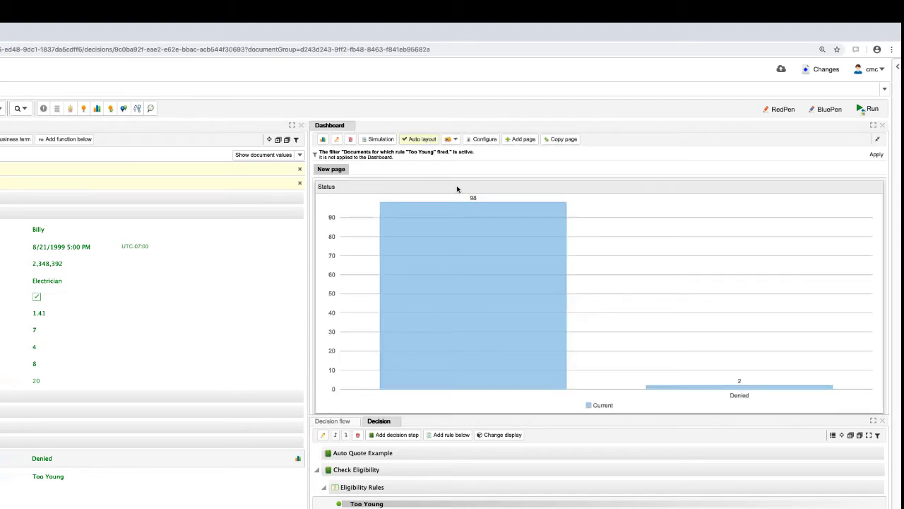
mouse_move(518, 203)
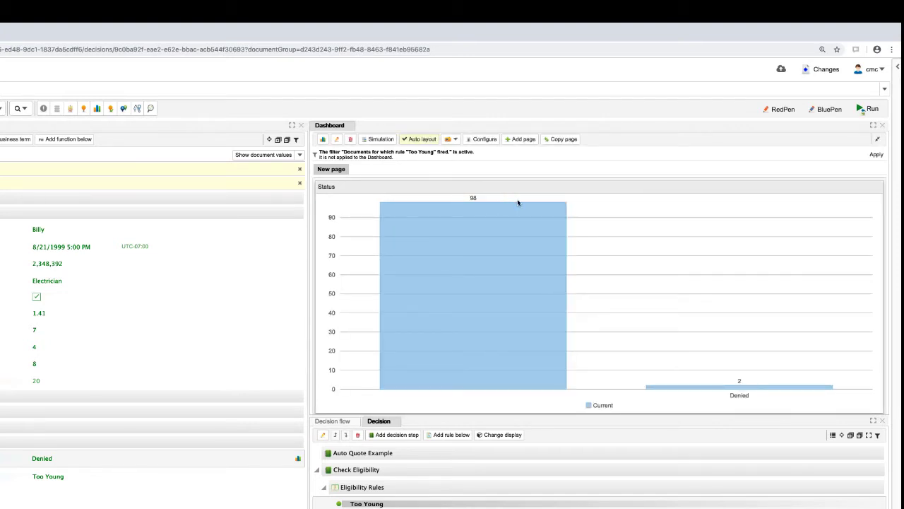
mouse_move(521, 244)
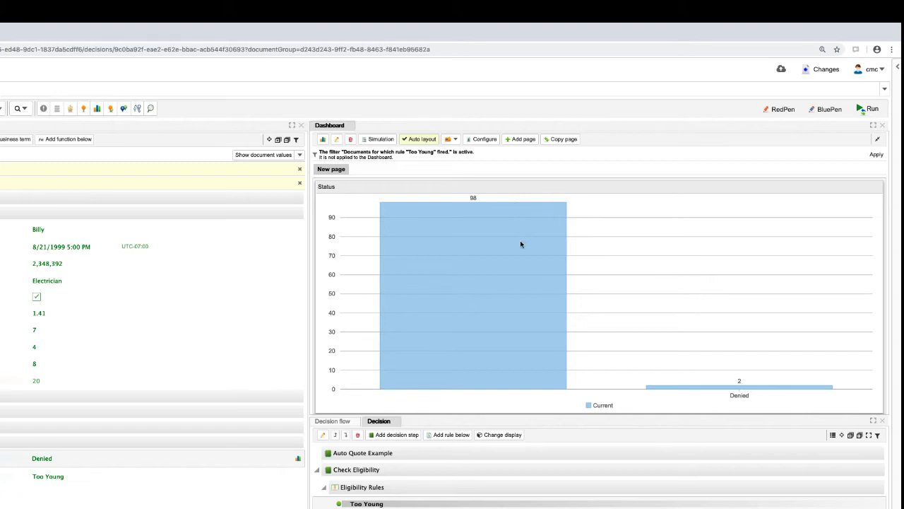
mouse_move(730, 403)
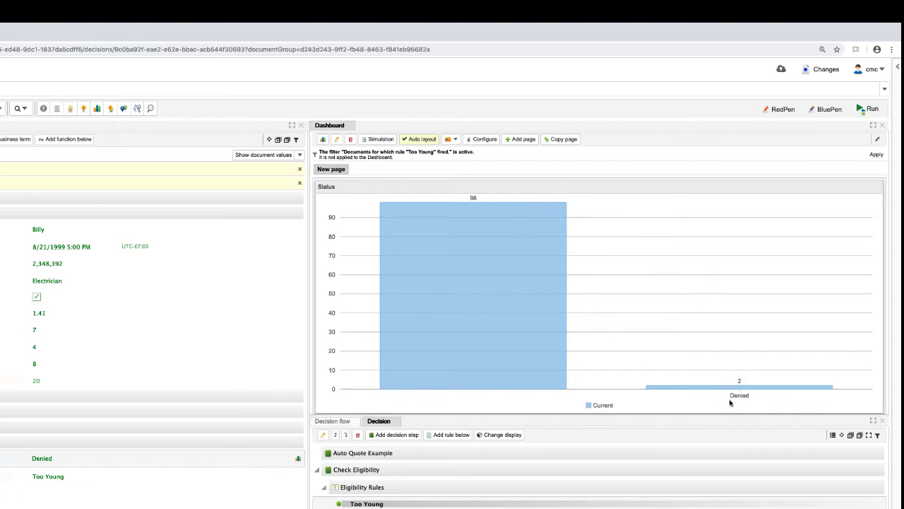
mouse_move(732, 399)
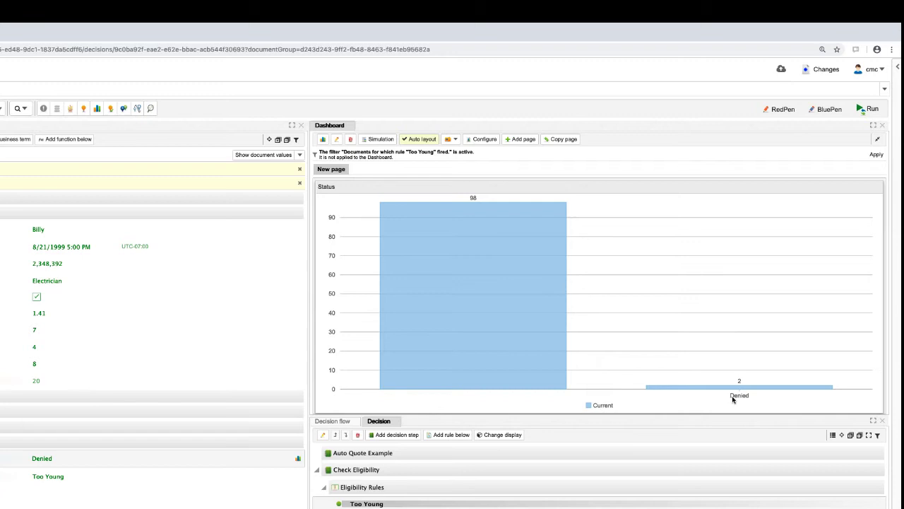
mouse_move(581, 319)
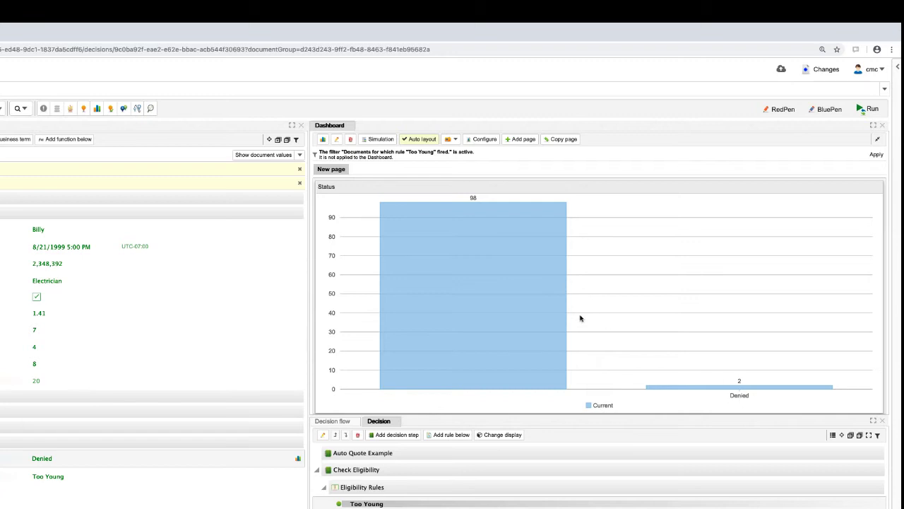
mouse_move(473, 256)
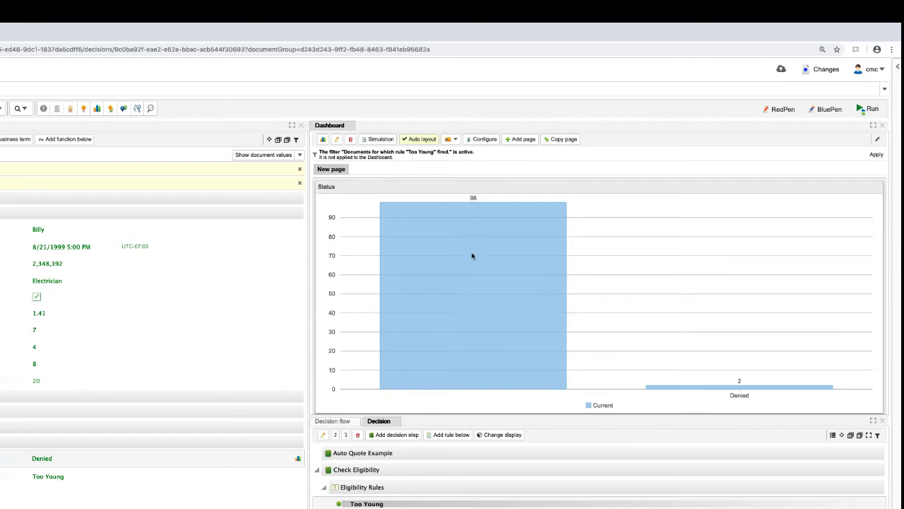